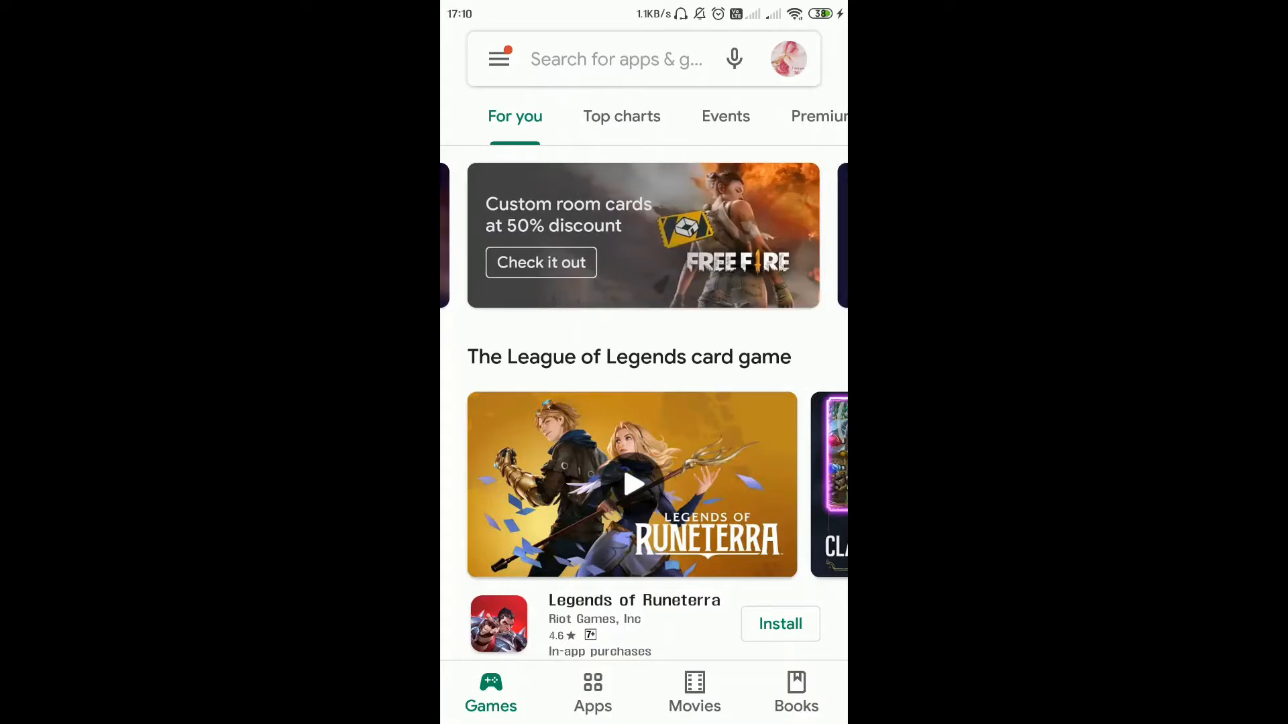
Search the Play Store for 'insis infoview' and launch the inSis Infoview app
left_click(616, 59)
type("insis")
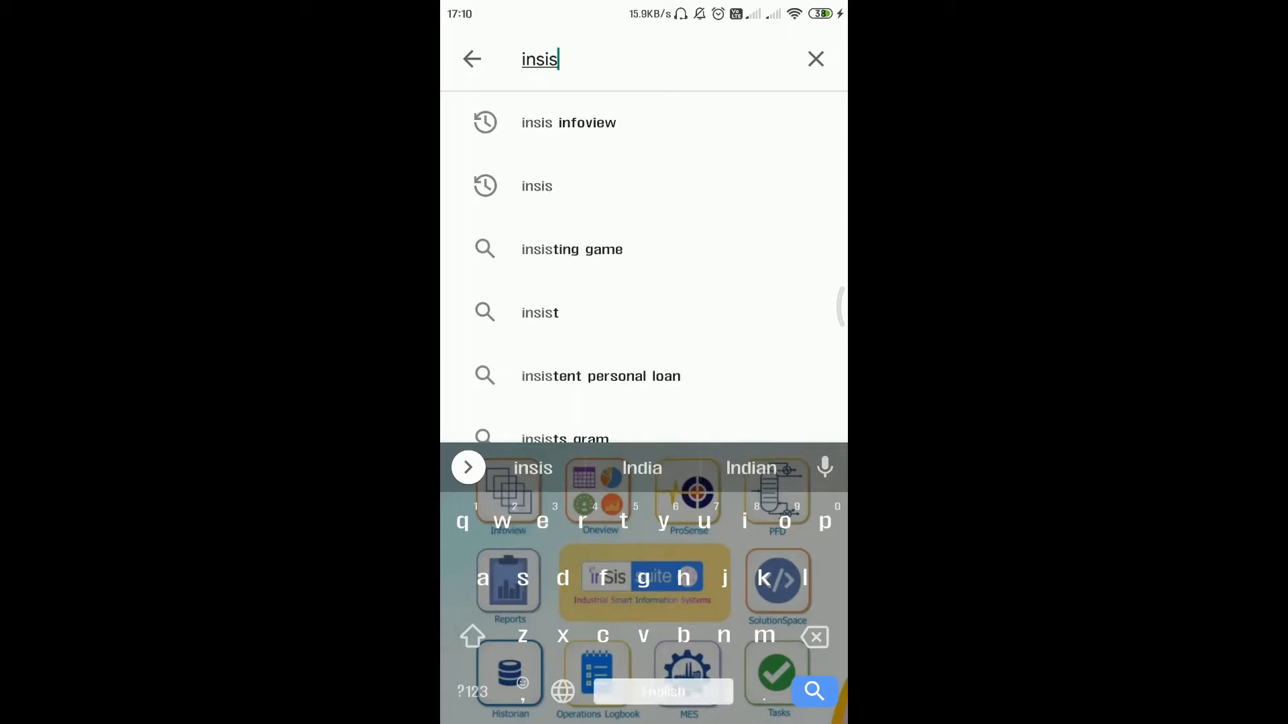
left_click(569, 122)
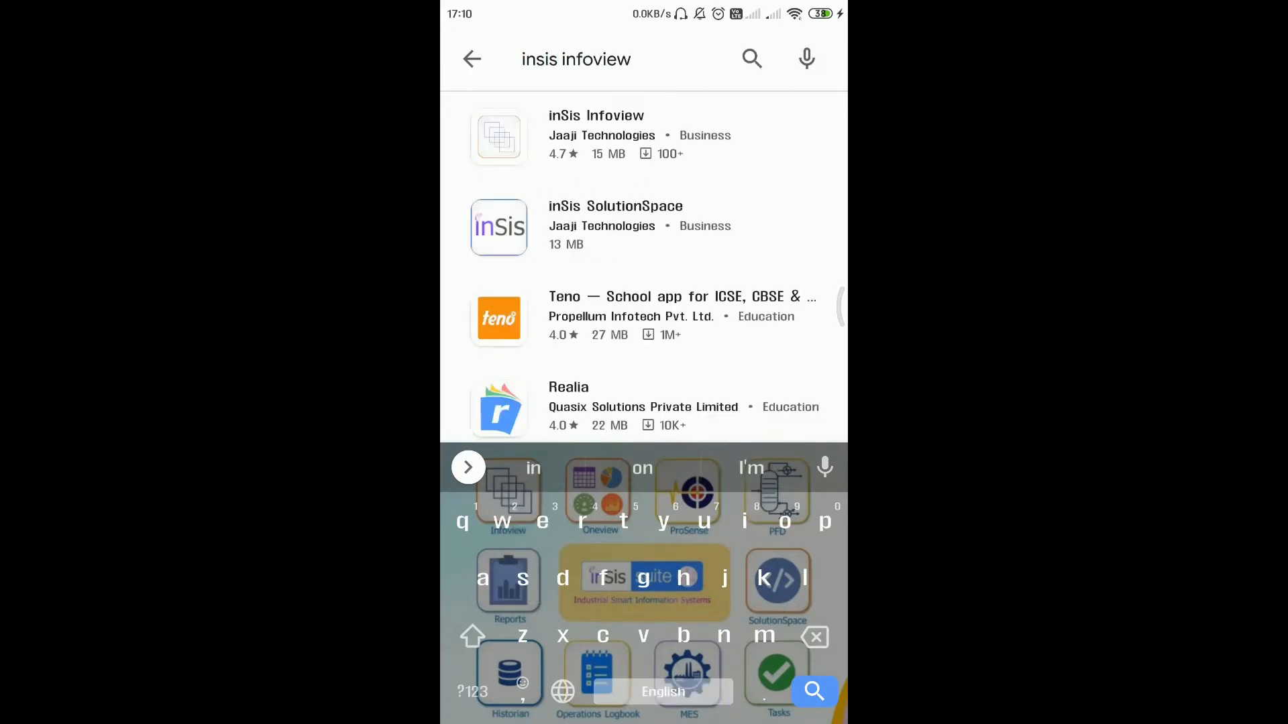
left_click(596, 116)
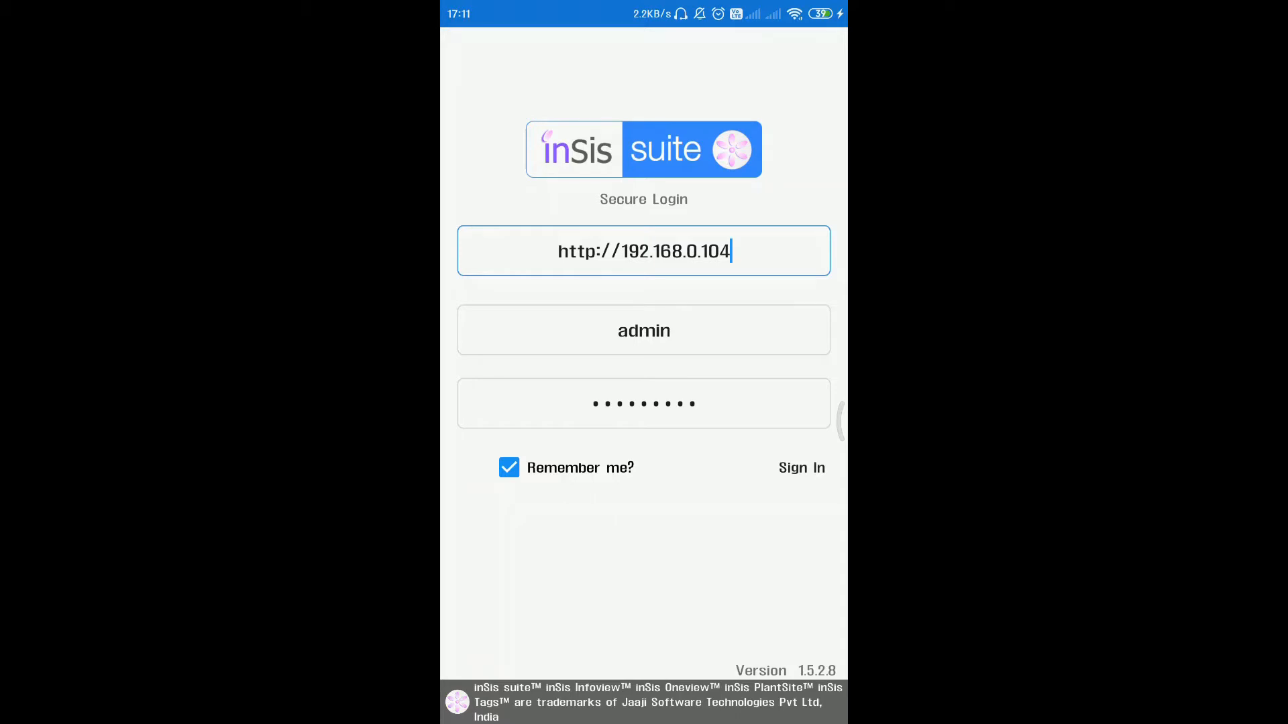
Sign in to the Infoview server and bring up the Fav analytics list from the navigation menu
left_click(801, 467)
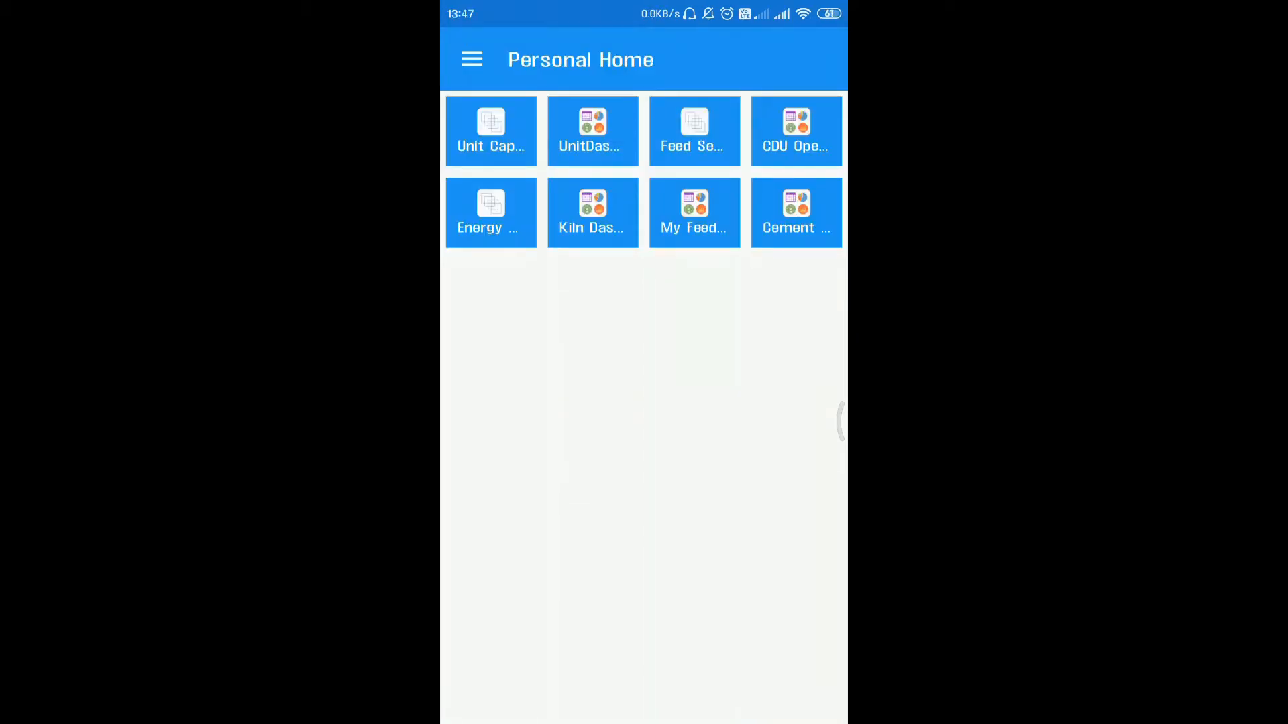
left_click(491, 212)
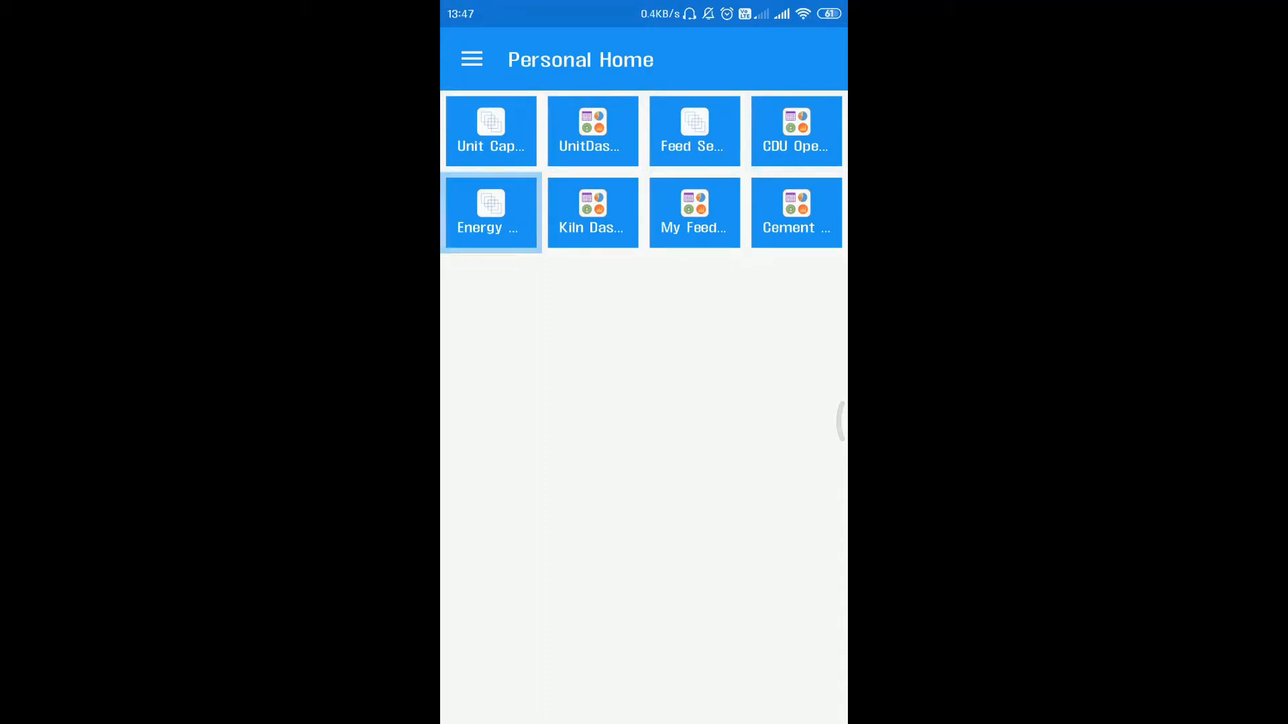
left_click(471, 59)
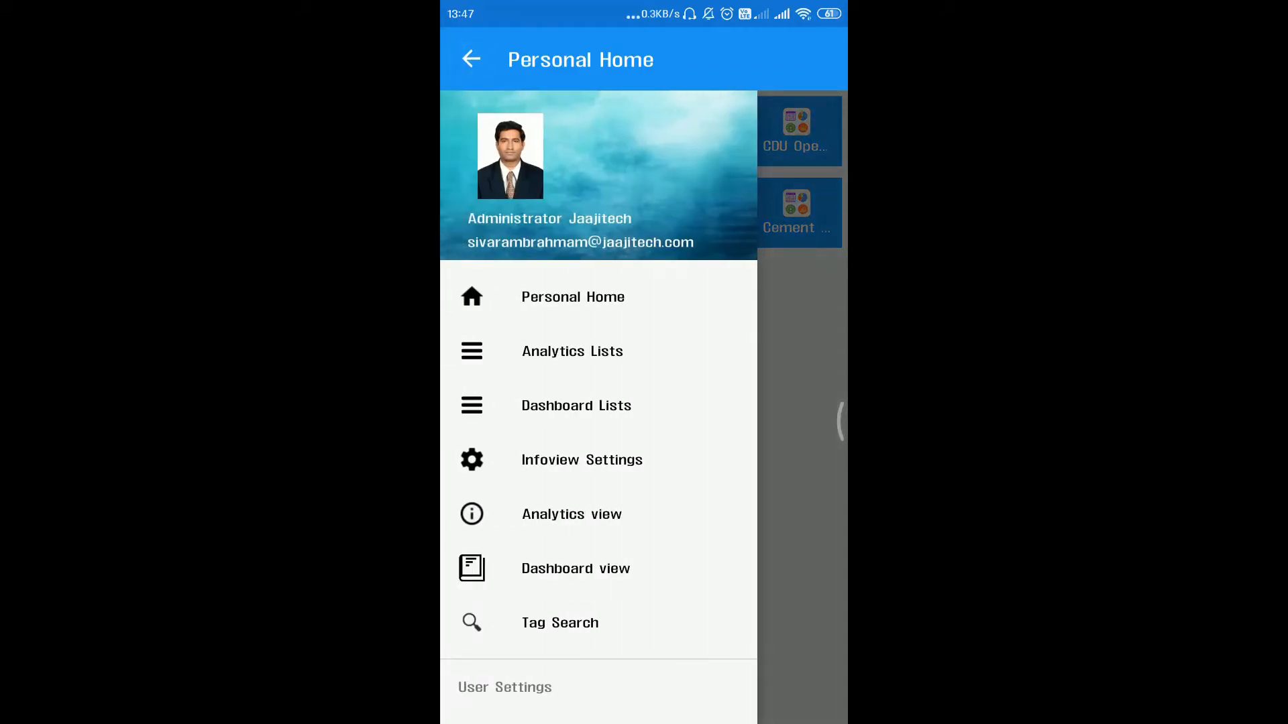
left_click(577, 405)
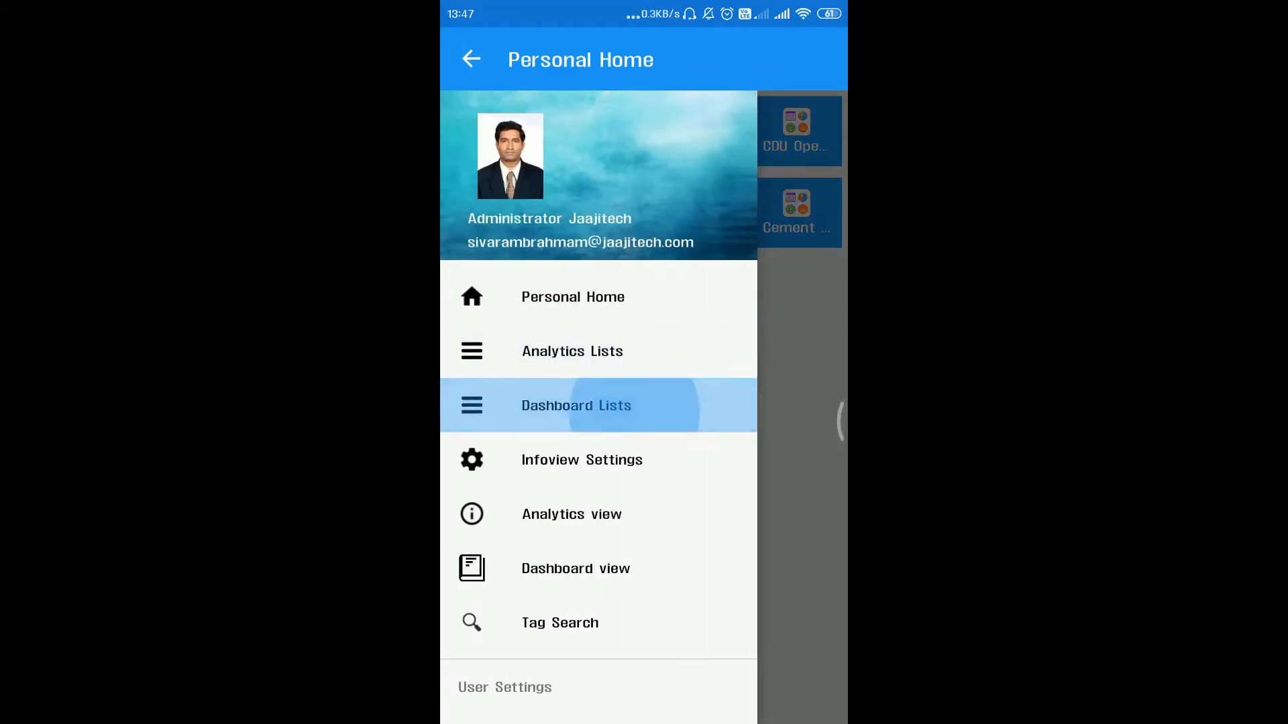
left_click(571, 513)
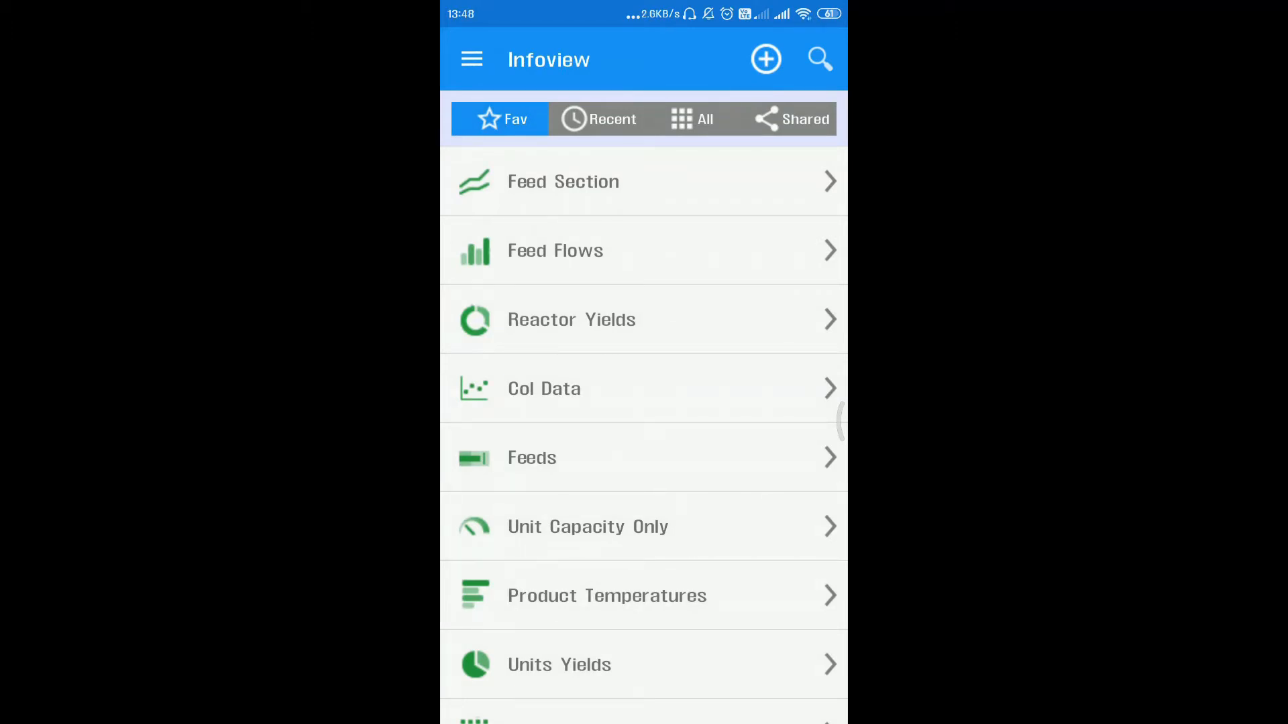
Browse All and Fav analytics, view the Reactor Yields donut chart, then start Tag Search
left_click(692, 118)
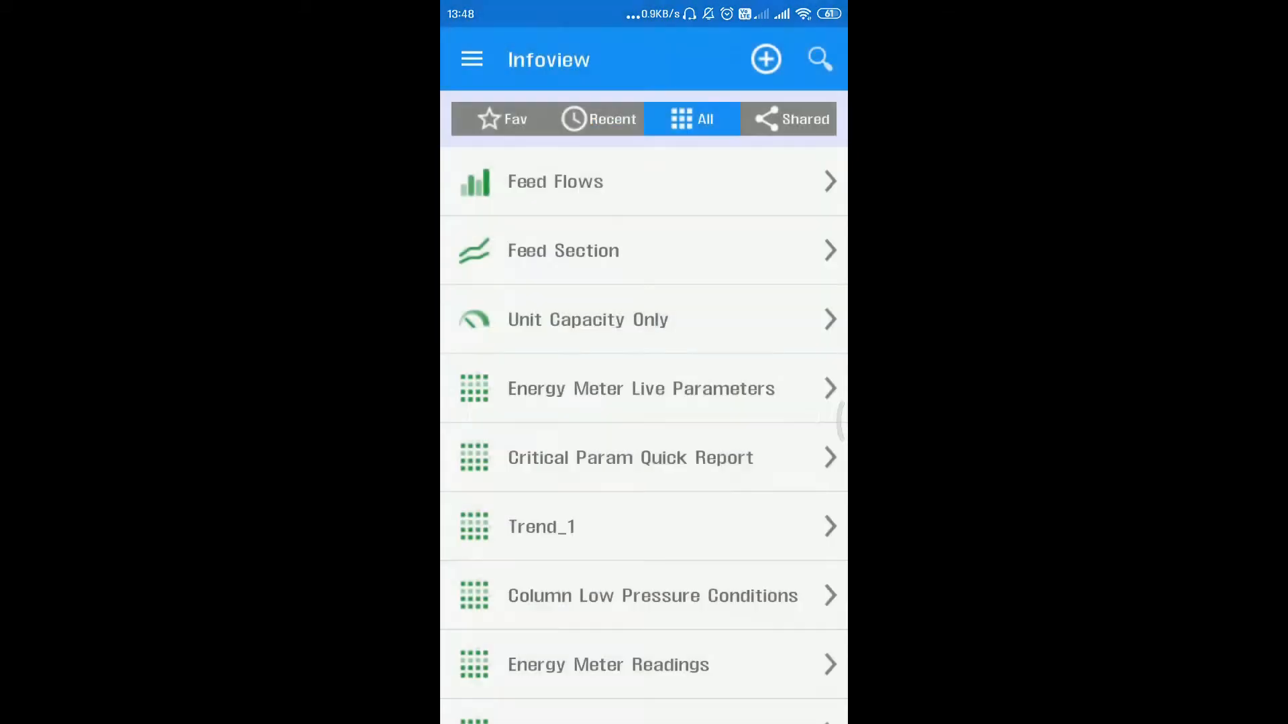
left_click(499, 118)
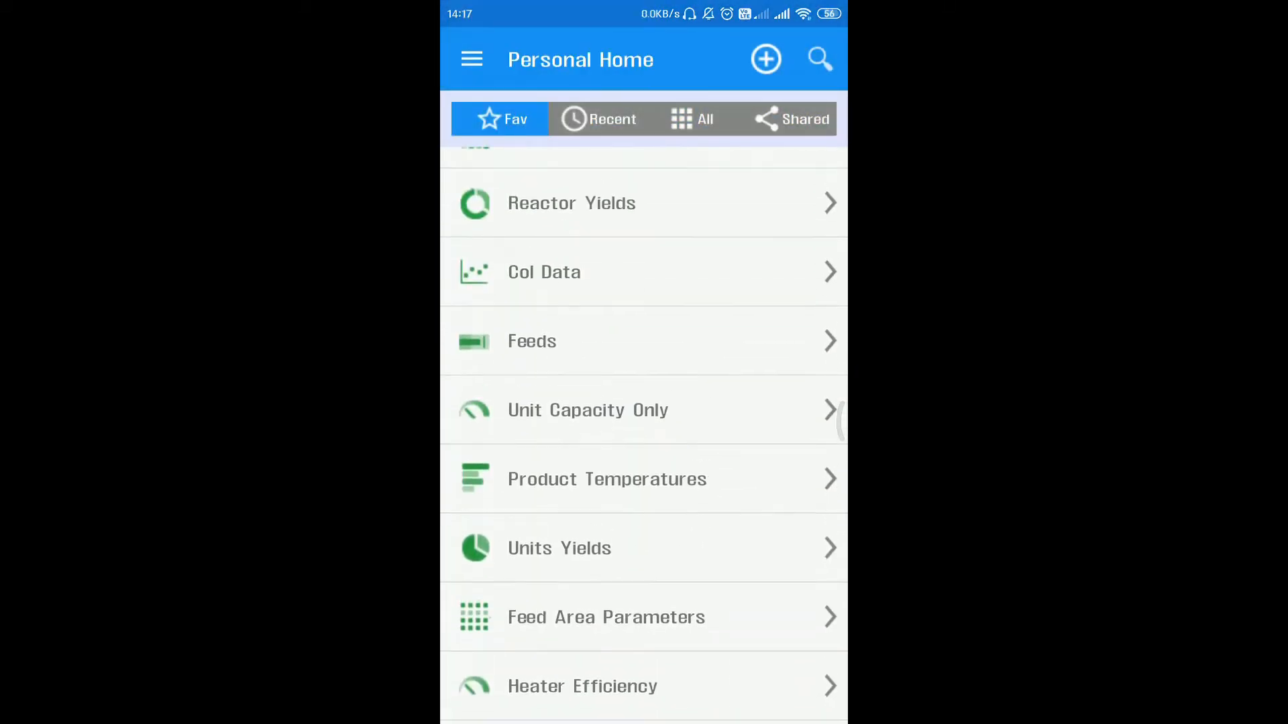
left_click(572, 204)
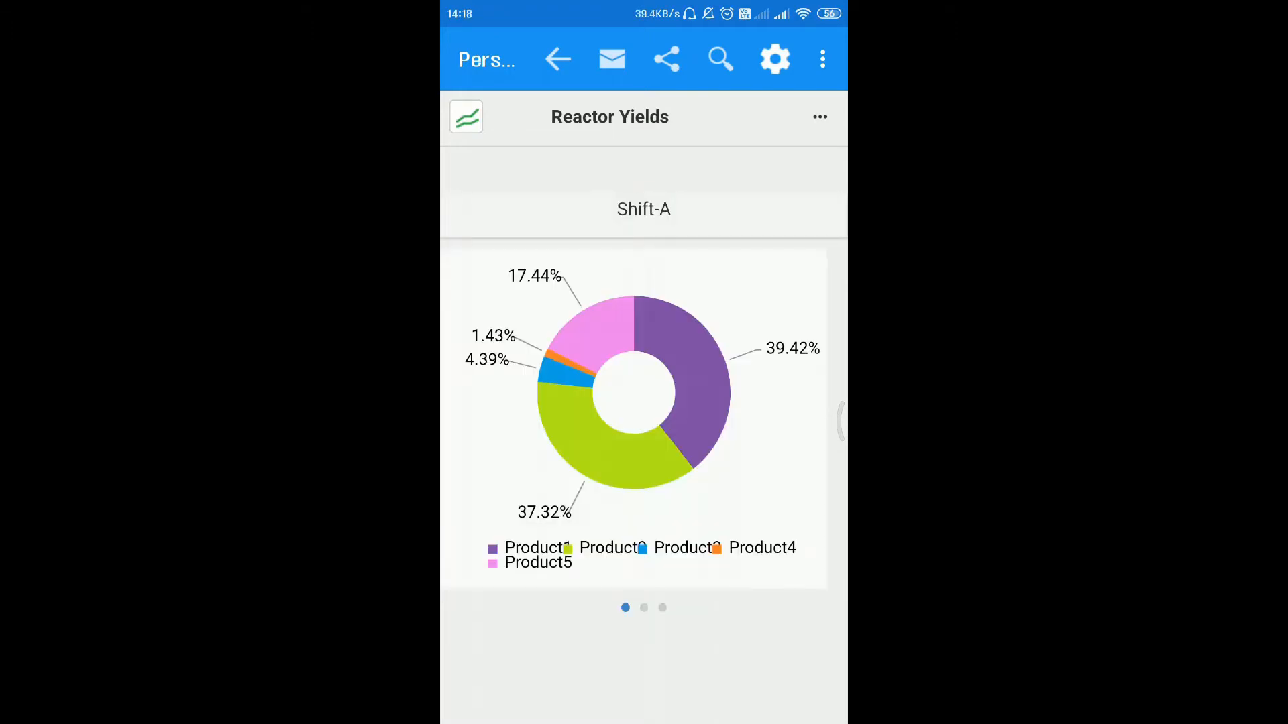
left_click(558, 59)
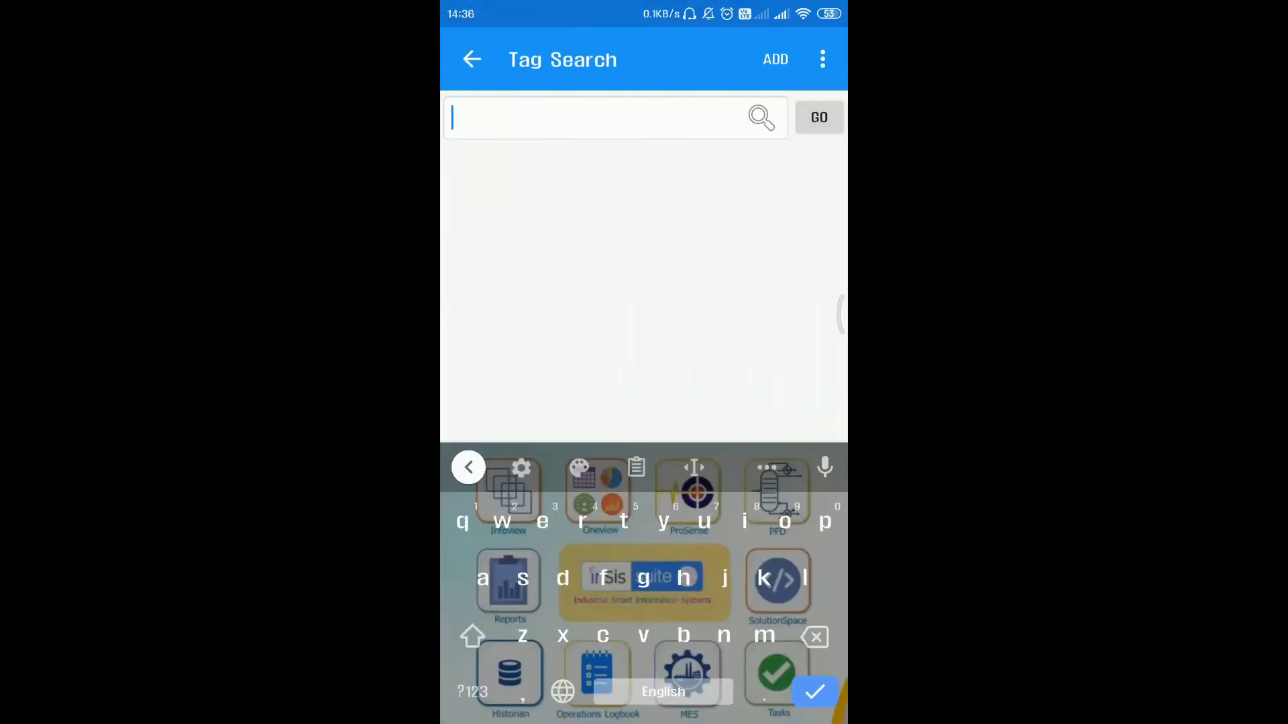
Search 'fi', add FI1501.PV and FI1502.PV with a Now - 30 Minute start time and run the view
type("fi")
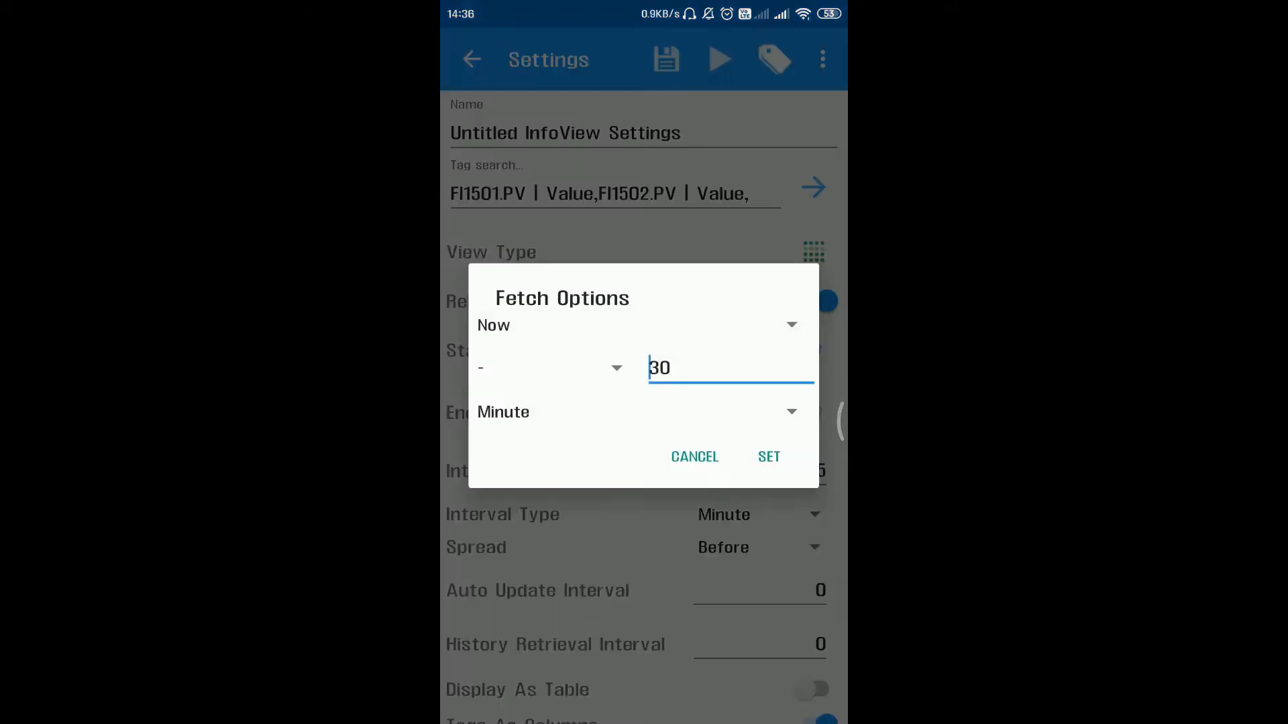
left_click(768, 456)
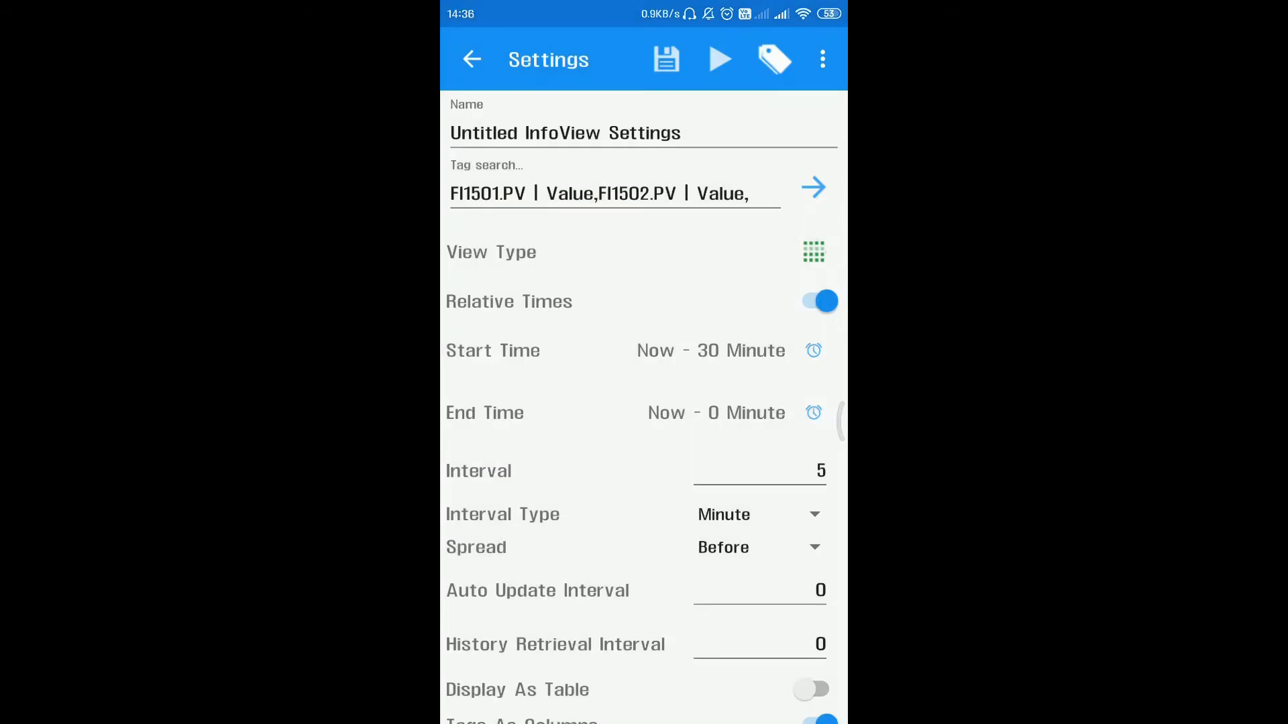
left_click(719, 59)
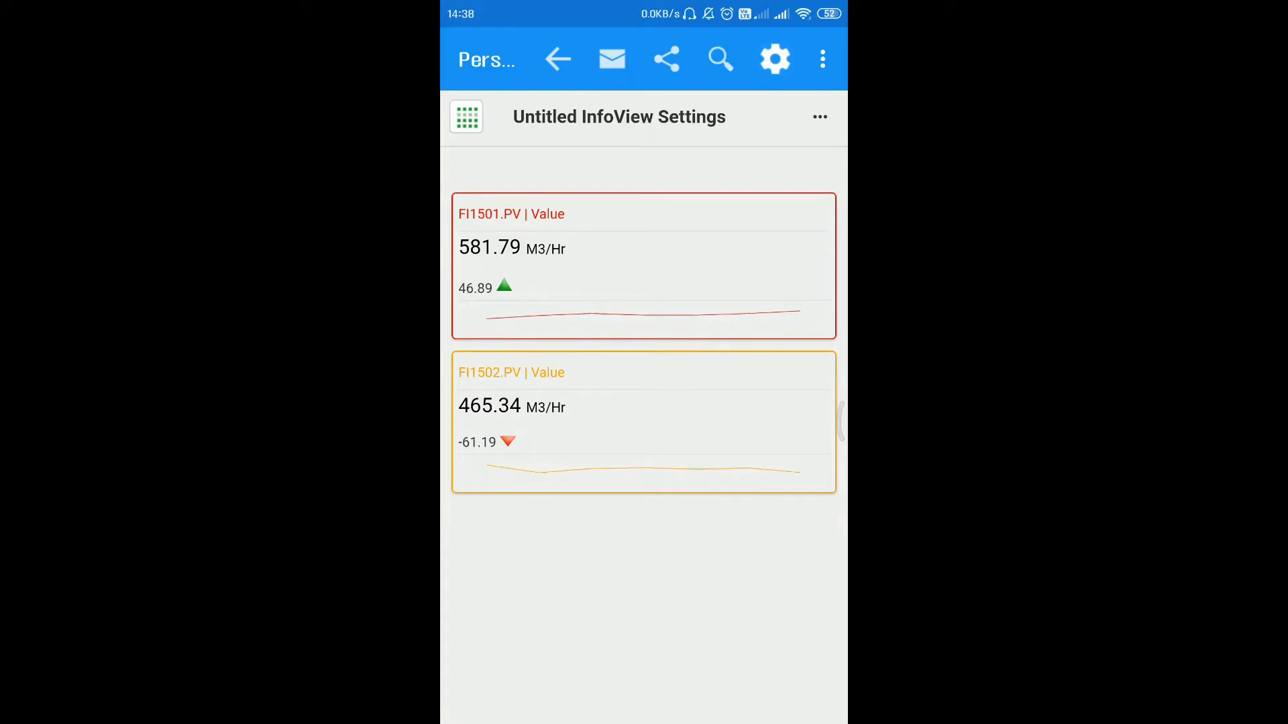
Change the view type to trend, render the two flow tags as a 30-minute chart, and reopen Feed Condition settings
left_click(775, 59)
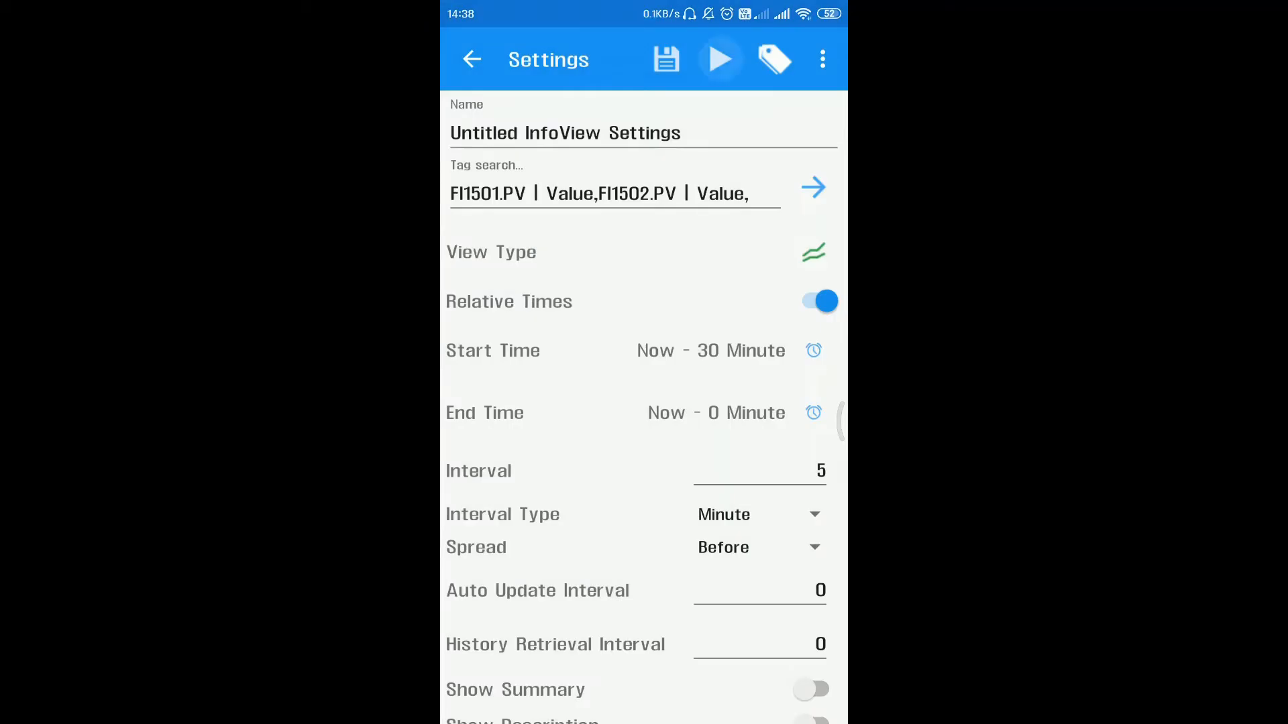
left_click(719, 60)
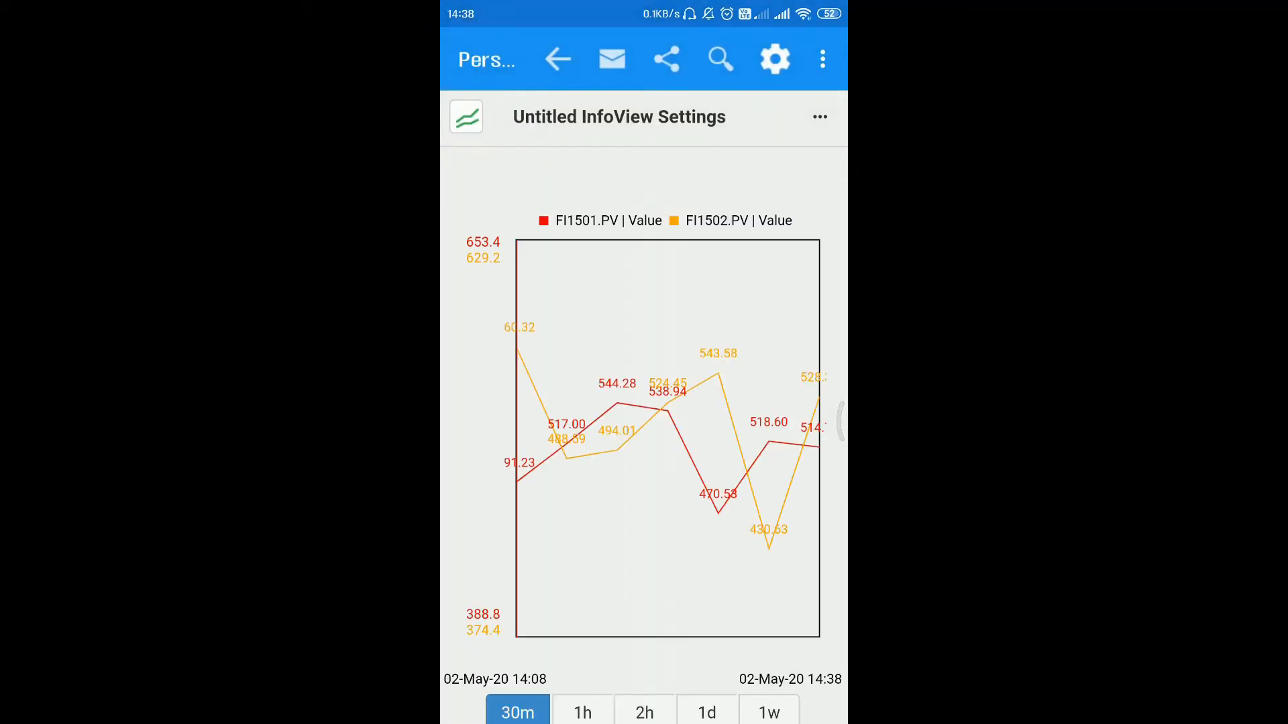
left_click(776, 59)
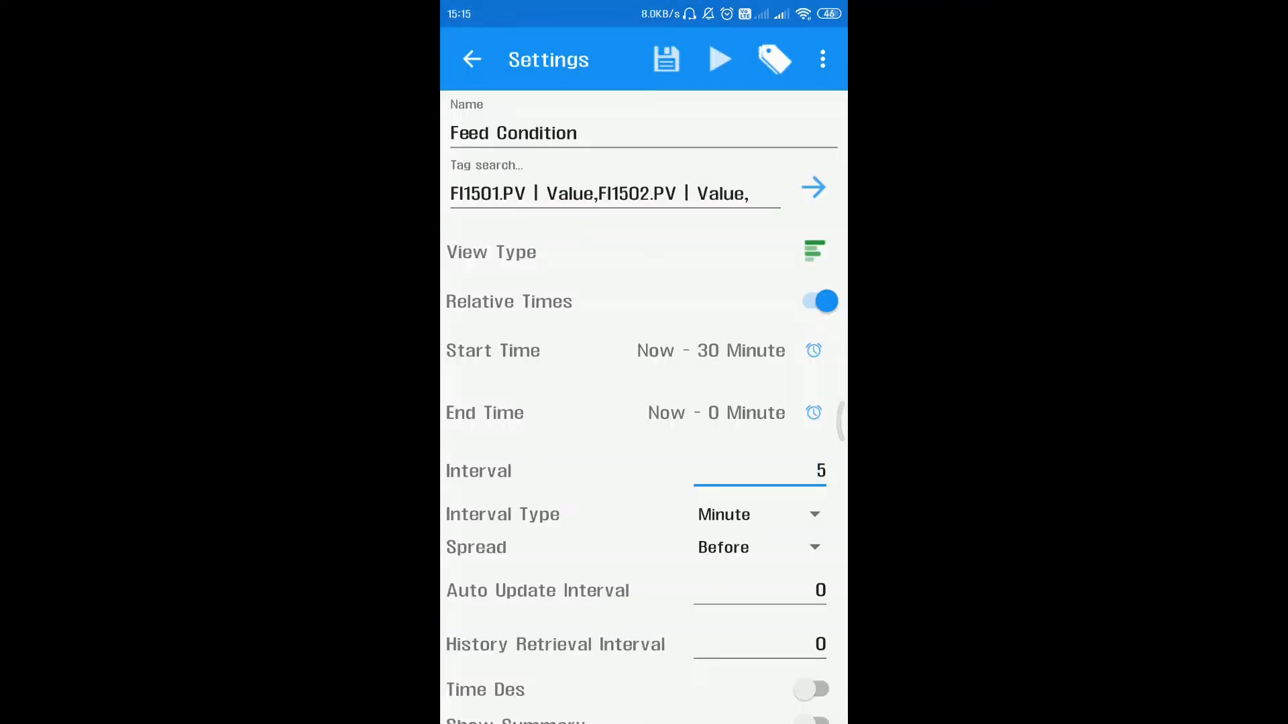
Add the Feed Condition view to favourites via the overflow menu and bring up the Enumeration view
left_click(821, 59)
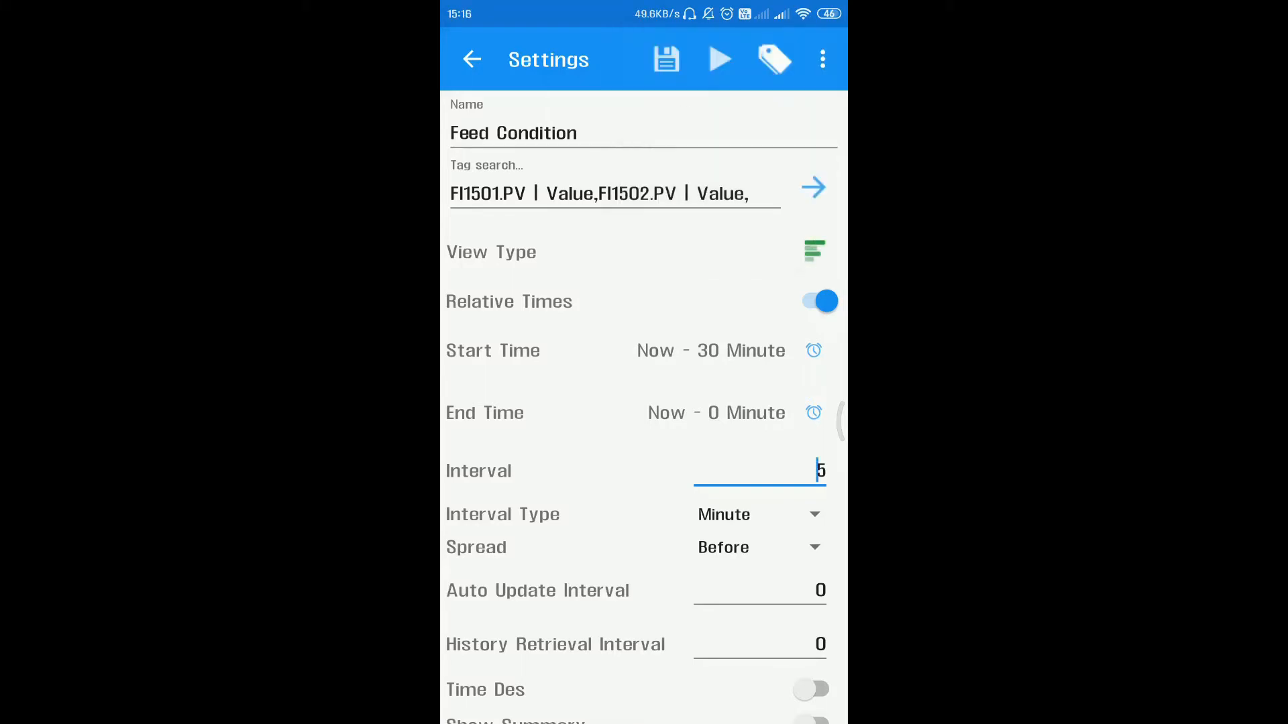
left_click(822, 59)
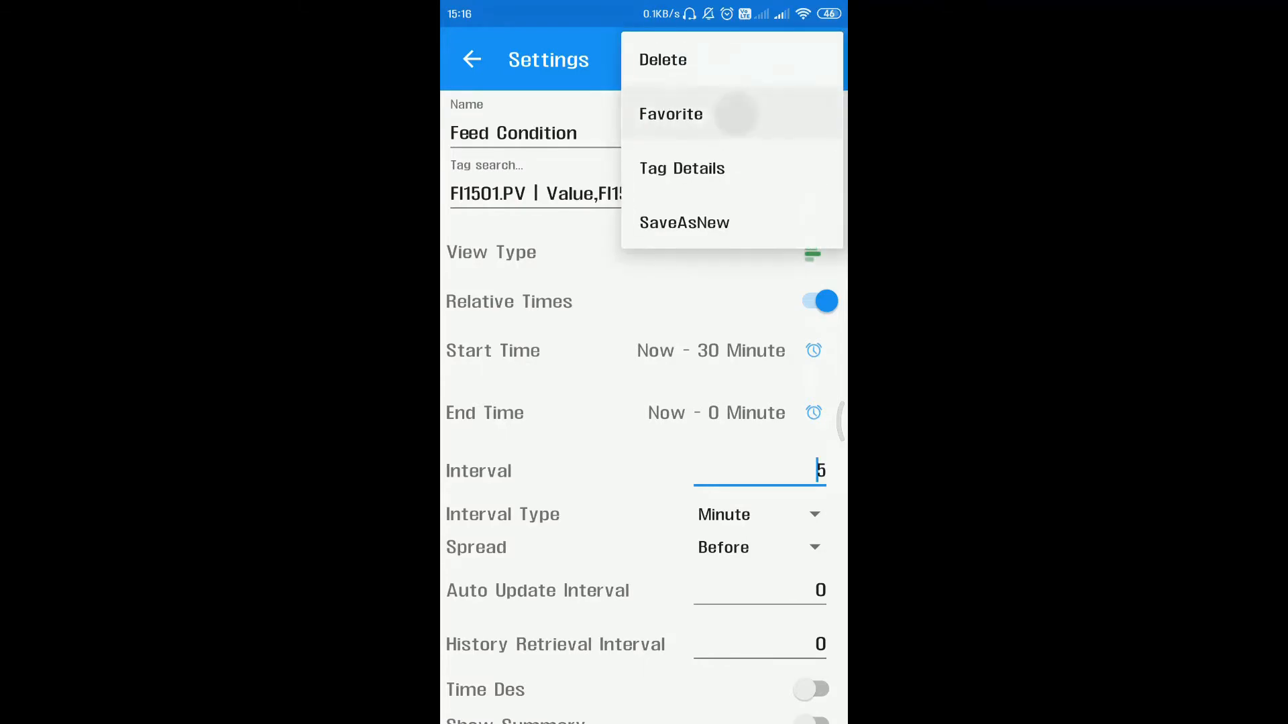
left_click(670, 113)
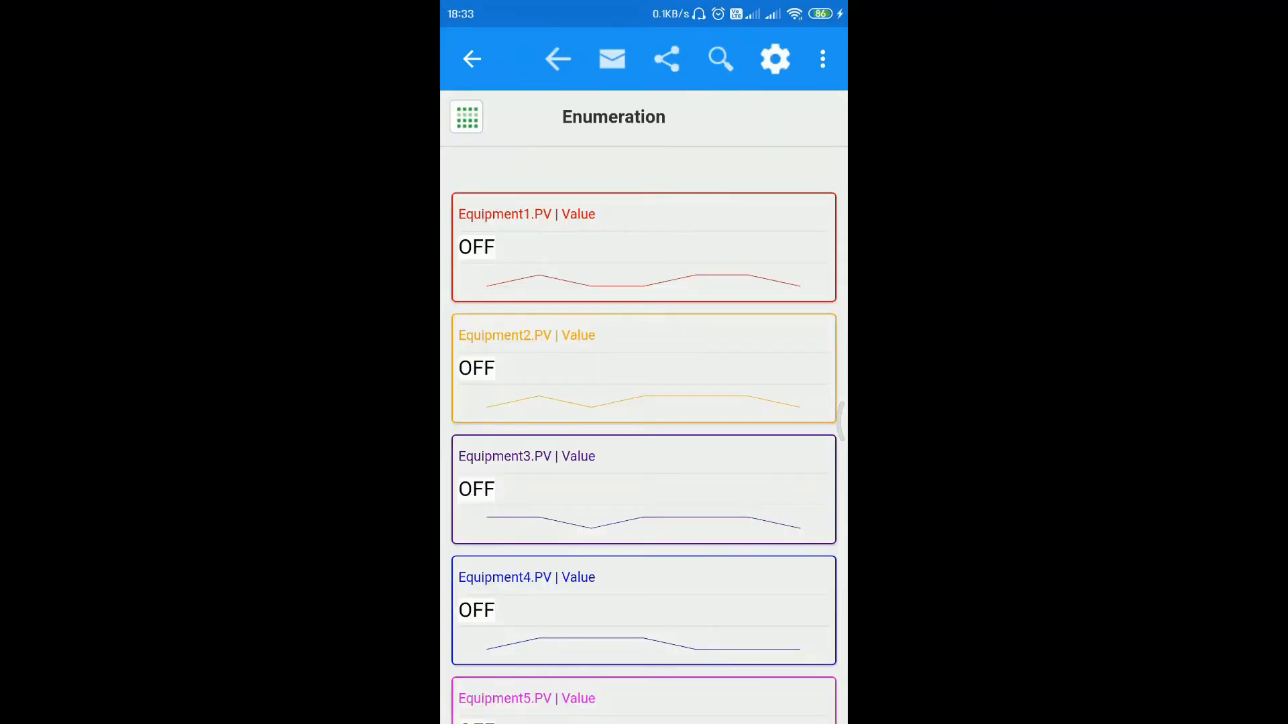
Review Equipment1.PV tag details, show states as STANDBY and status dots, then return to Personal Home
scroll("down", 3)
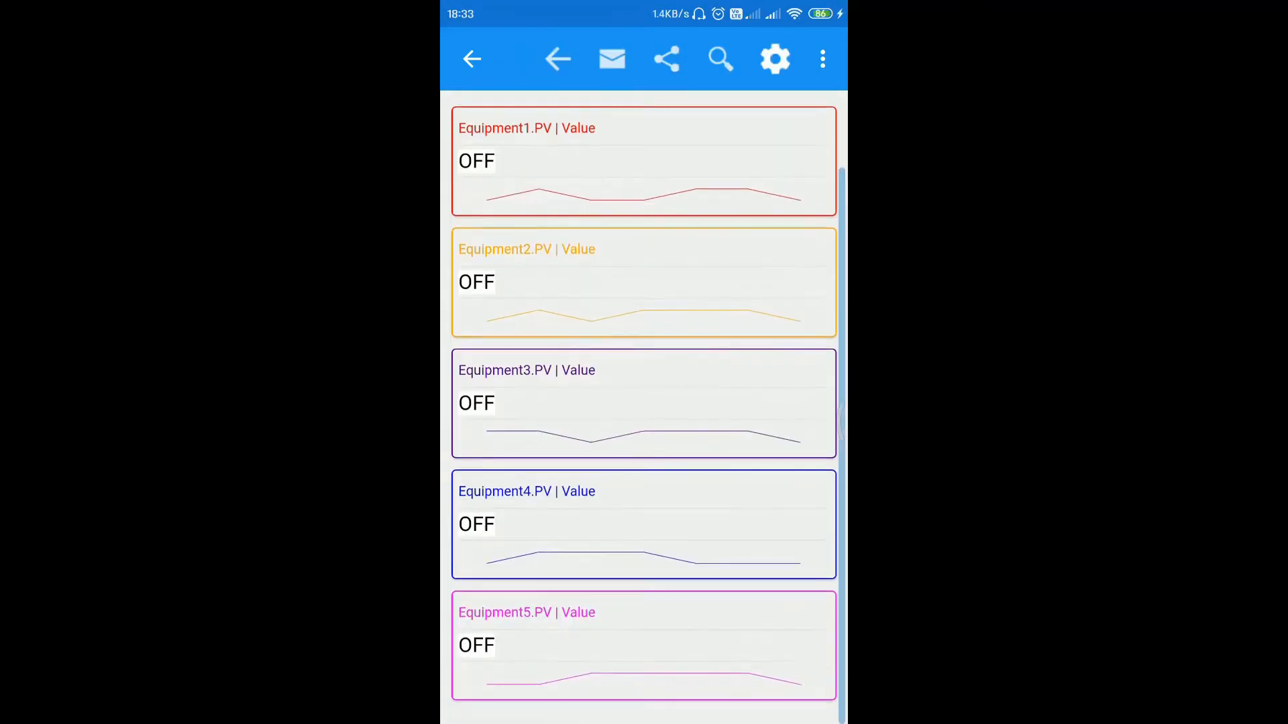
left_click(775, 59)
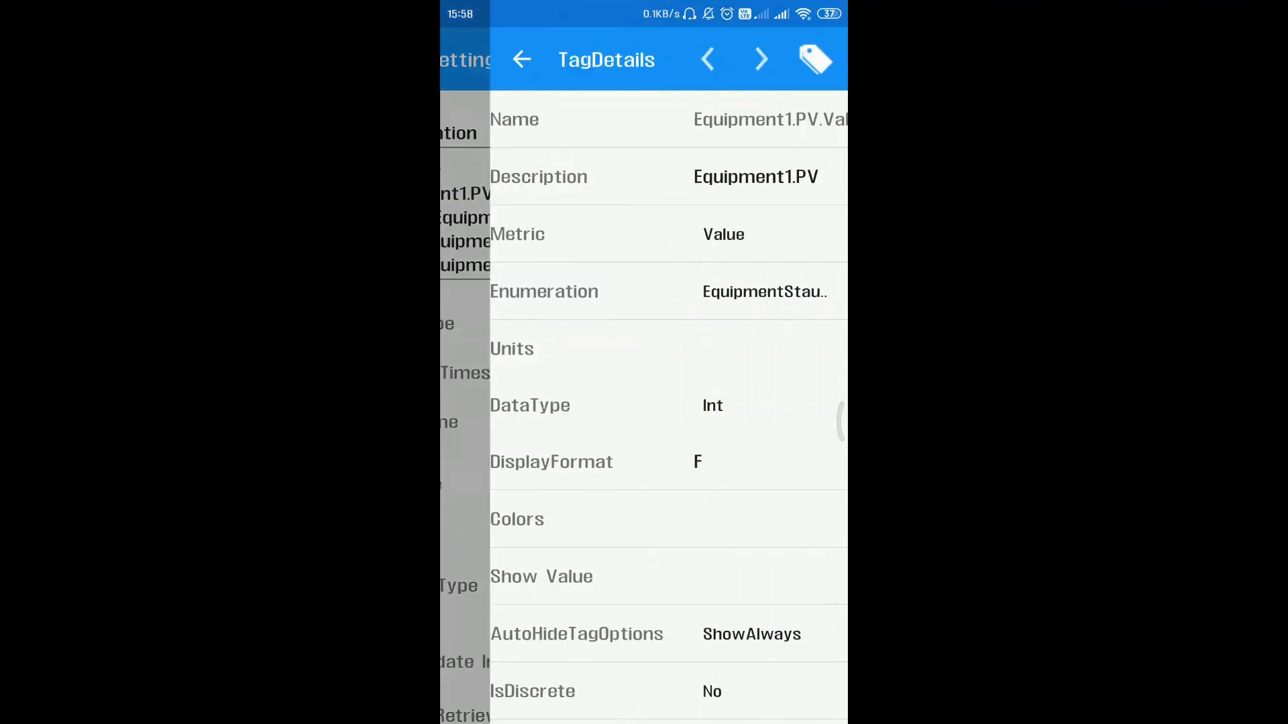
left_click(766, 291)
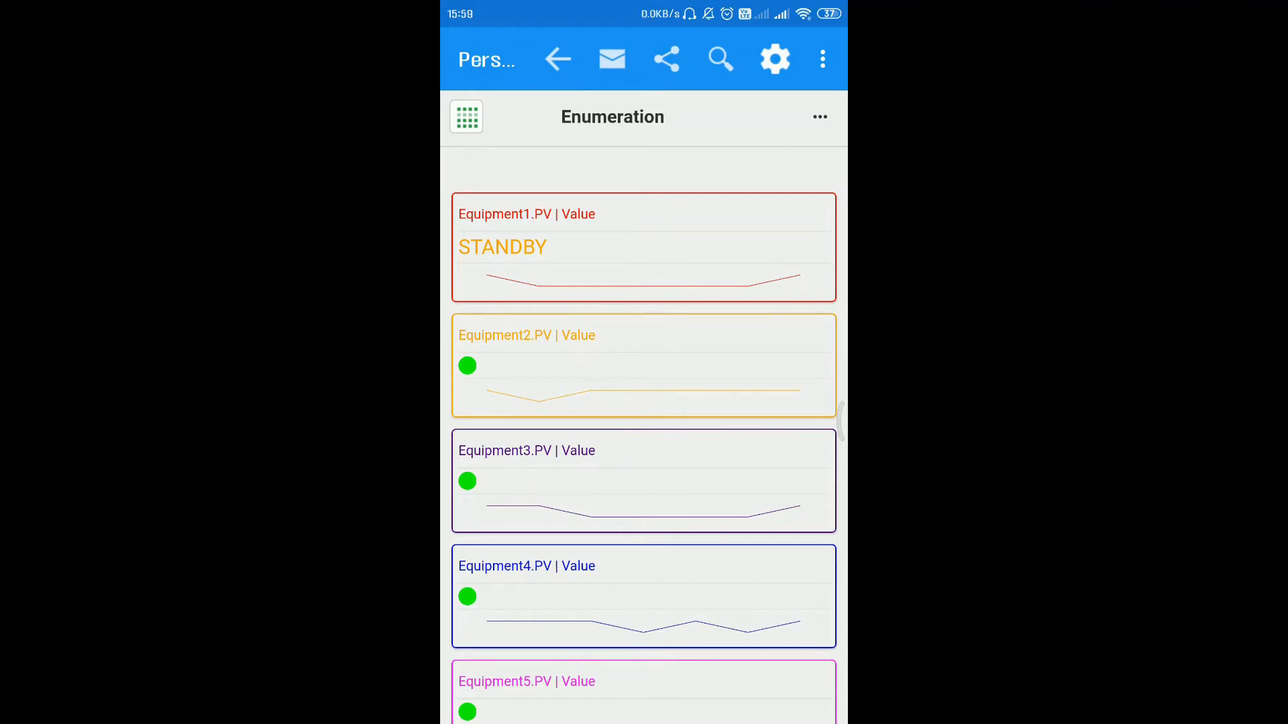
left_click(558, 61)
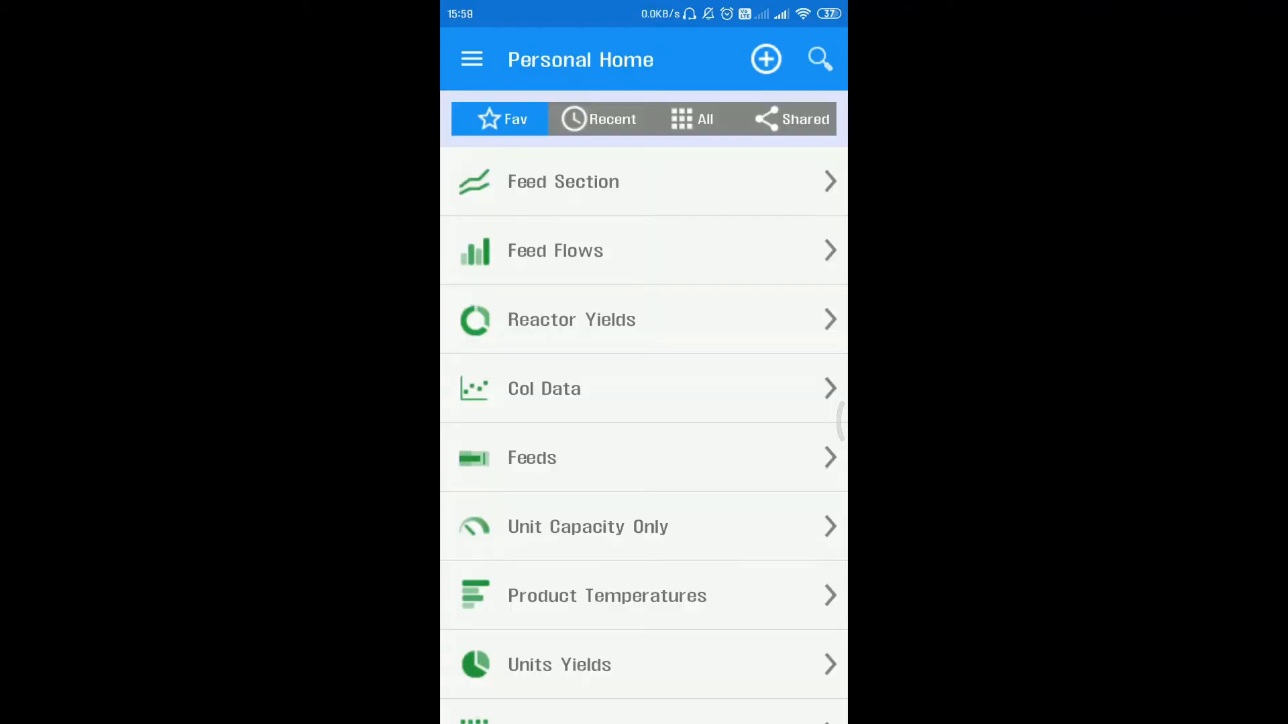
Navigate to Analytics Lists and reach the Metrics view settings with PI1501.PV–PI1505.PV
left_click(471, 59)
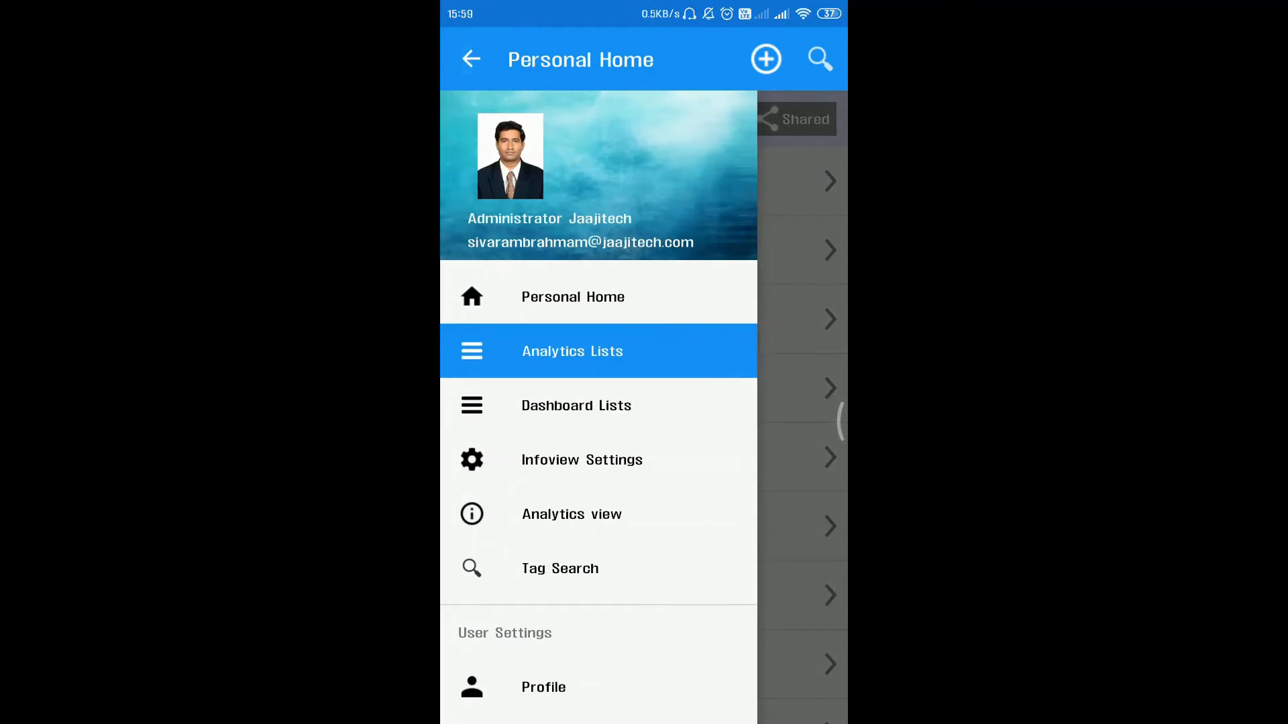
left_click(571, 352)
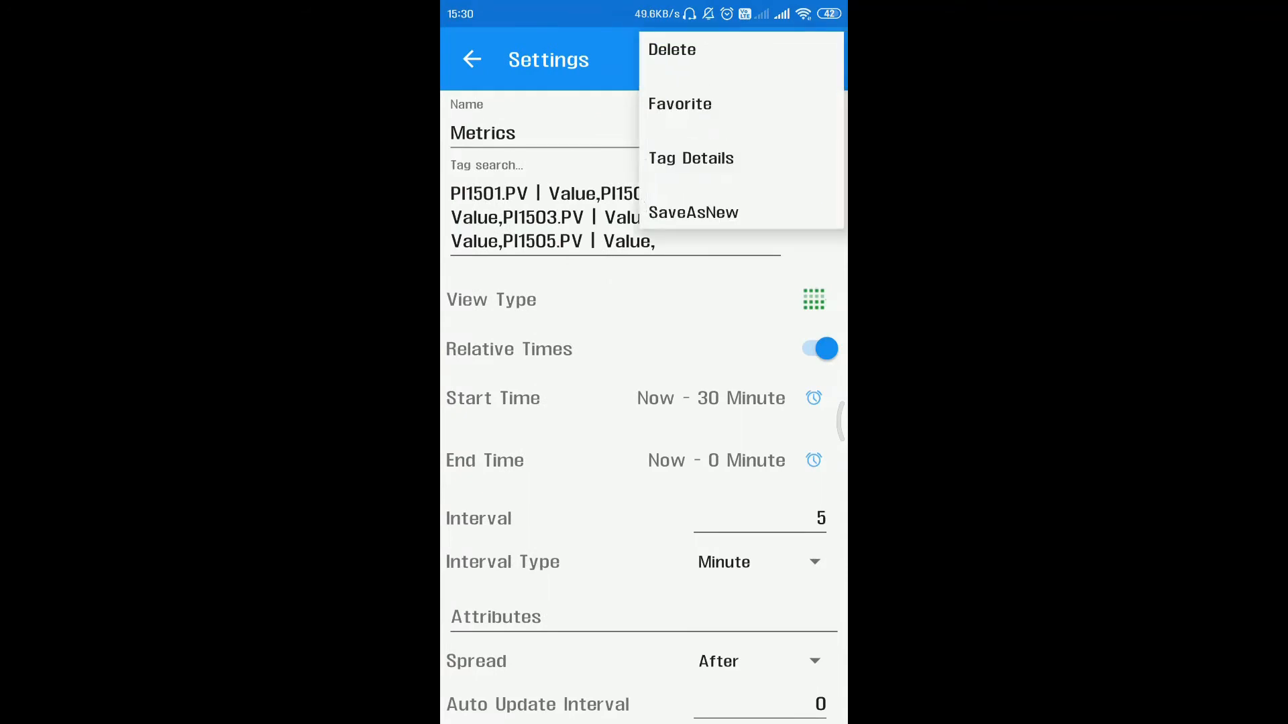
Scroll through the Metric choices for PI1501.PV.Value Crude Feed Pressure and pick one to close the list
left_click(691, 158)
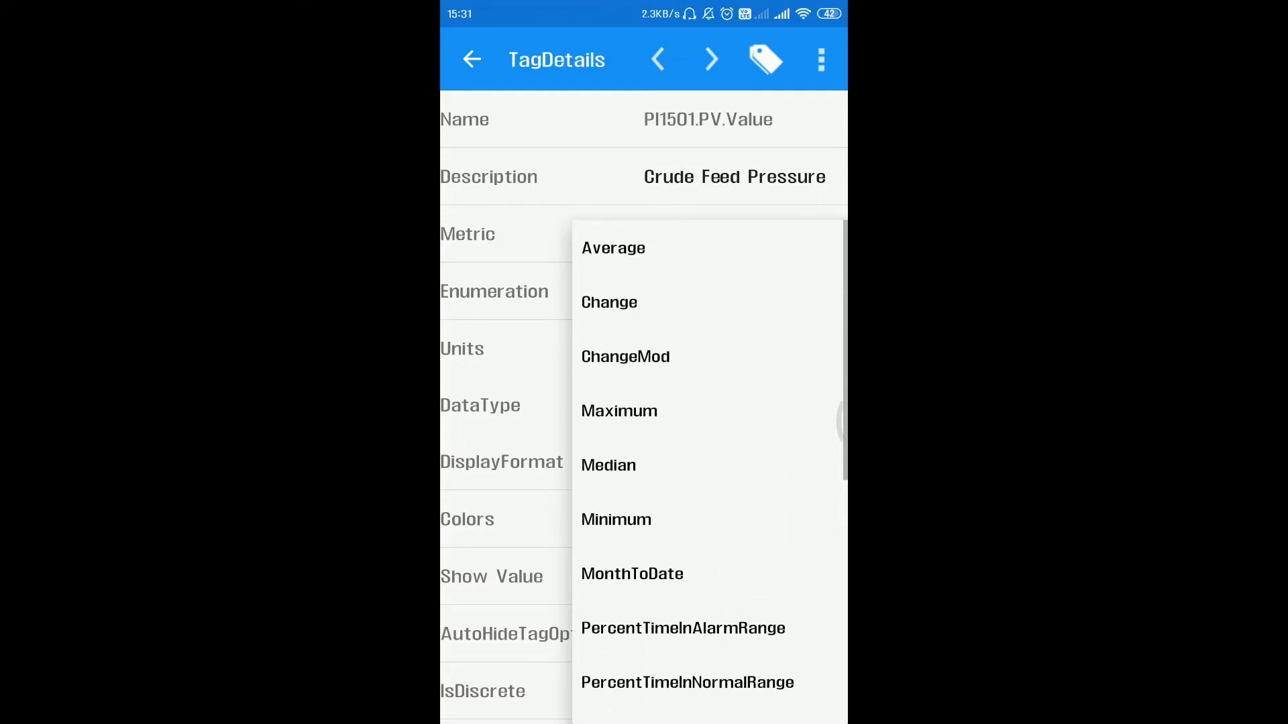
scroll("down", 3)
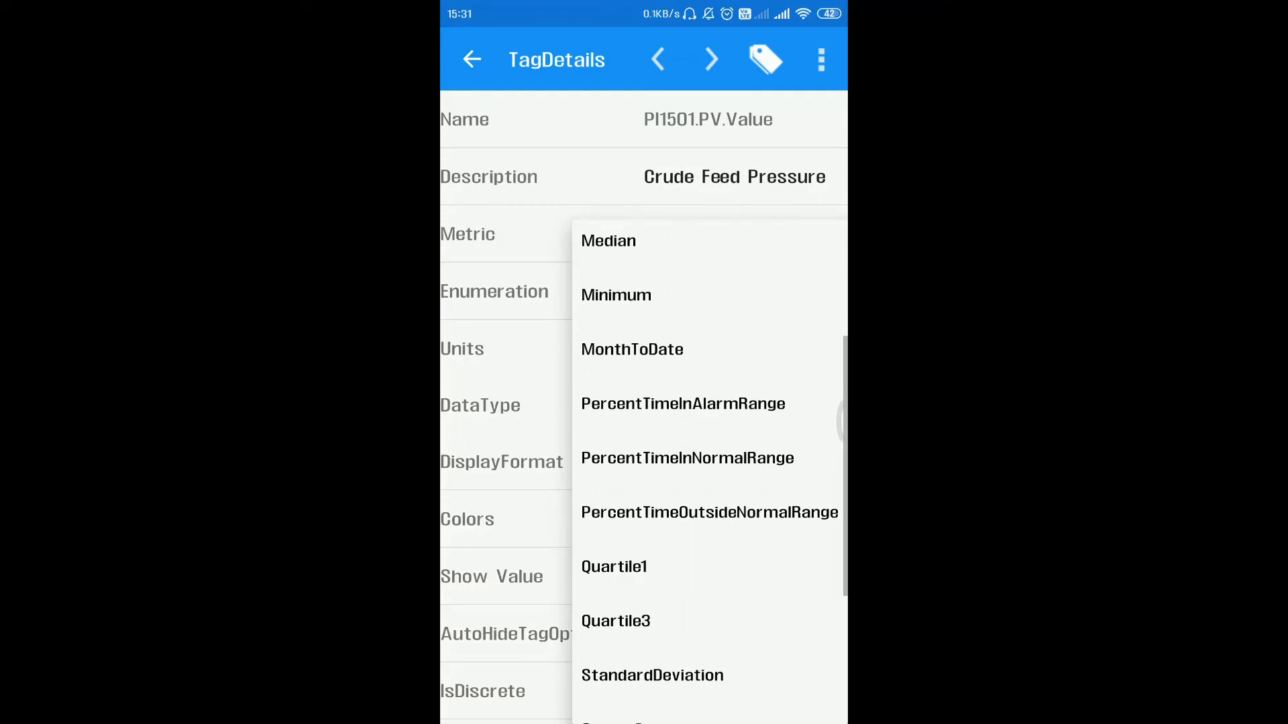
scroll("down", 3)
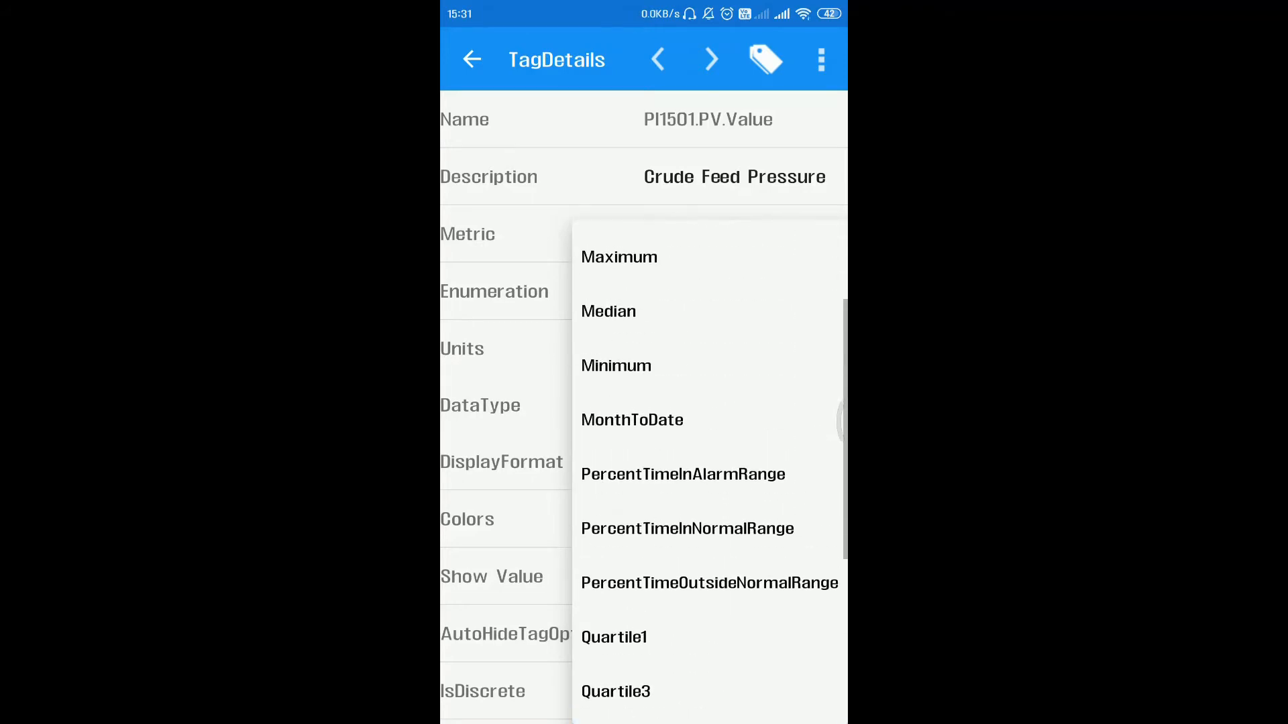
scroll("down", 3)
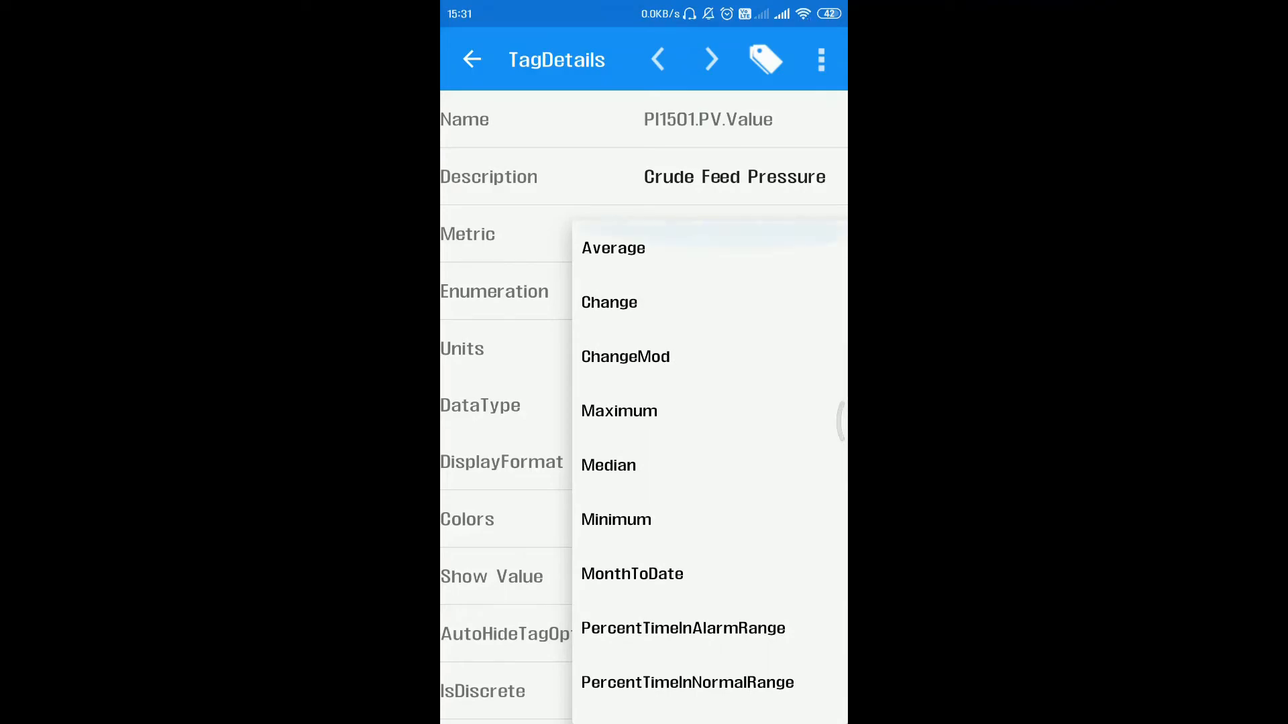
left_click(613, 248)
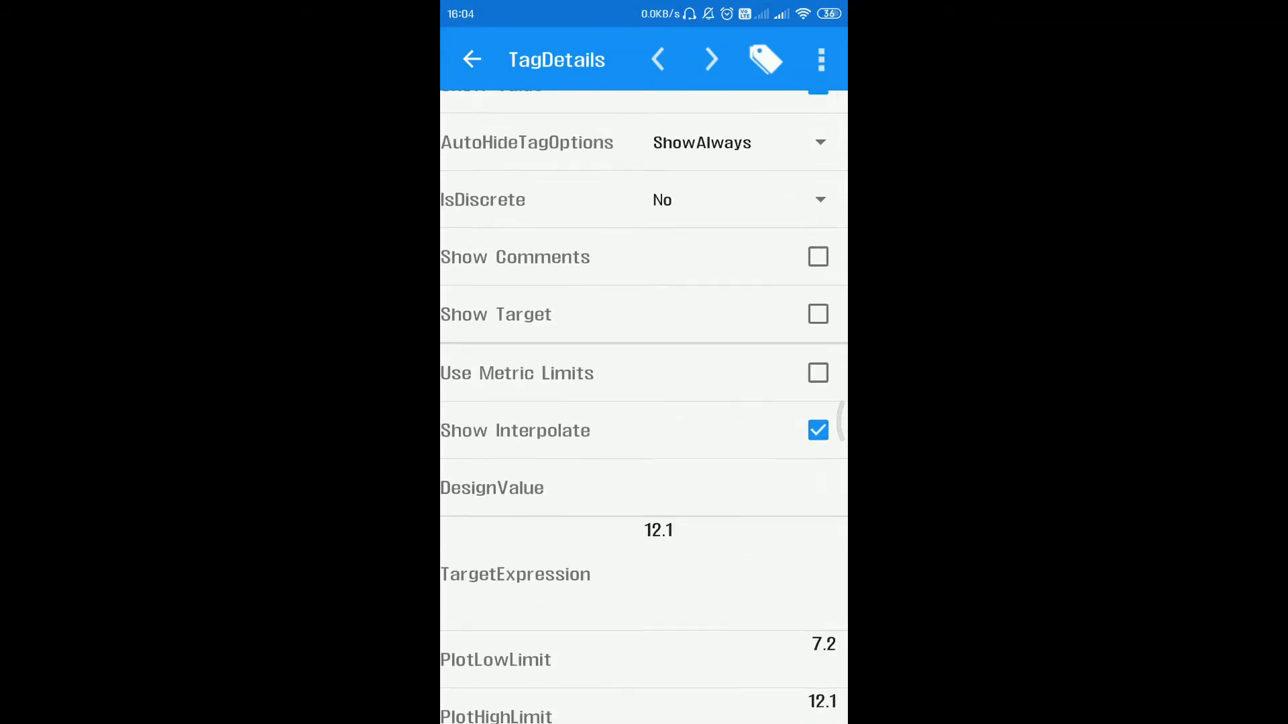
Scroll TagDetails to review the 7.2–12.1 plot, normal and alarm limits before returning to the Metrics table
scroll("down", 3)
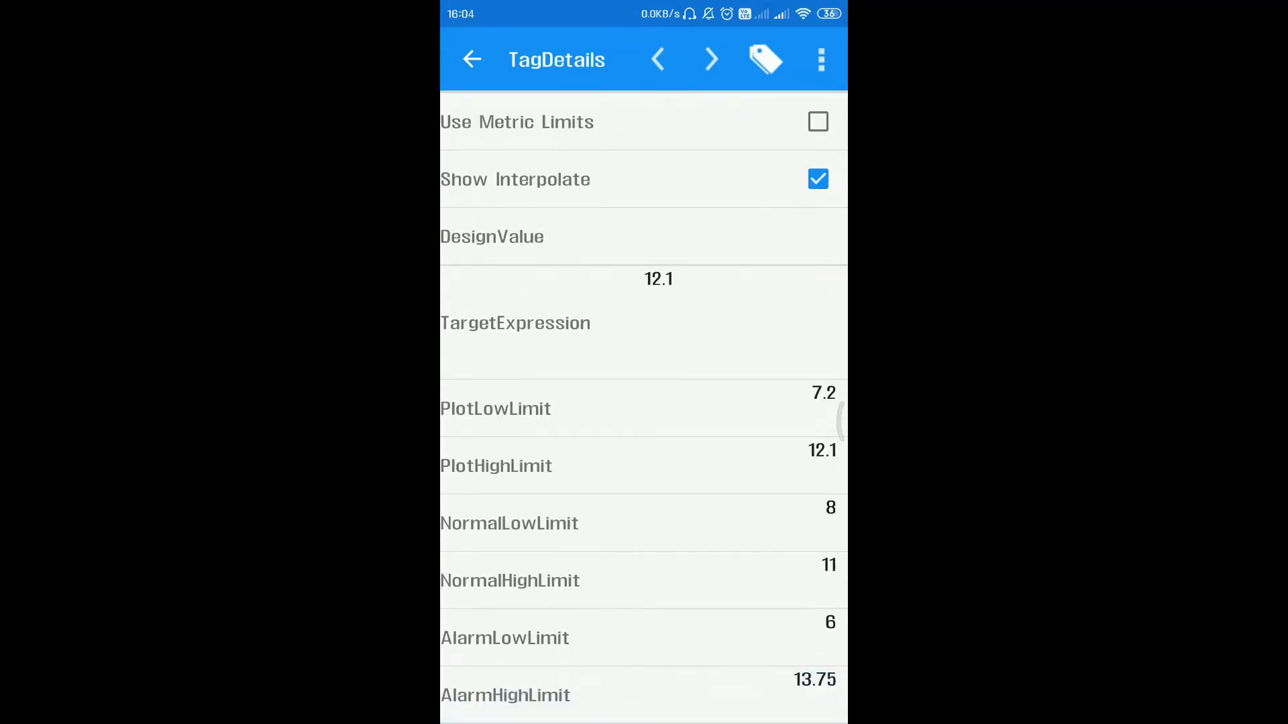
scroll("down", 3)
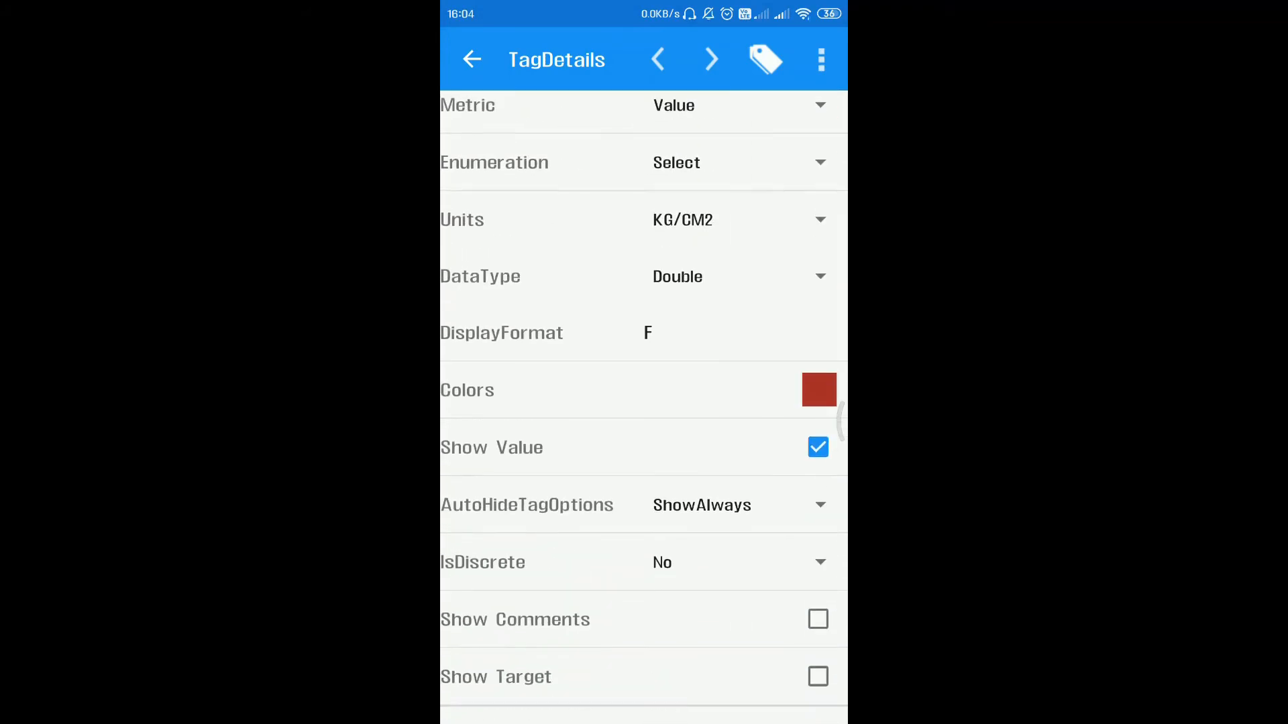
scroll("down", 3)
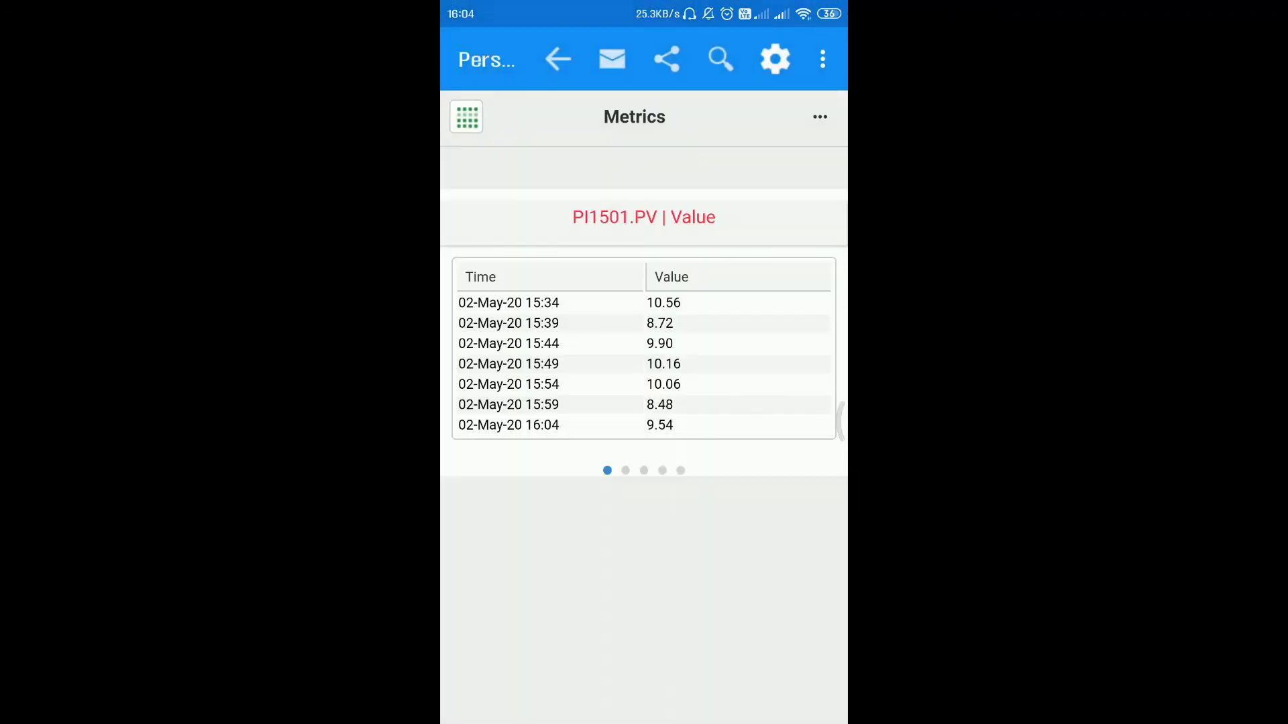
View the Metrics analysis settings via the gear icon, then go back to Personal Home
left_click(776, 59)
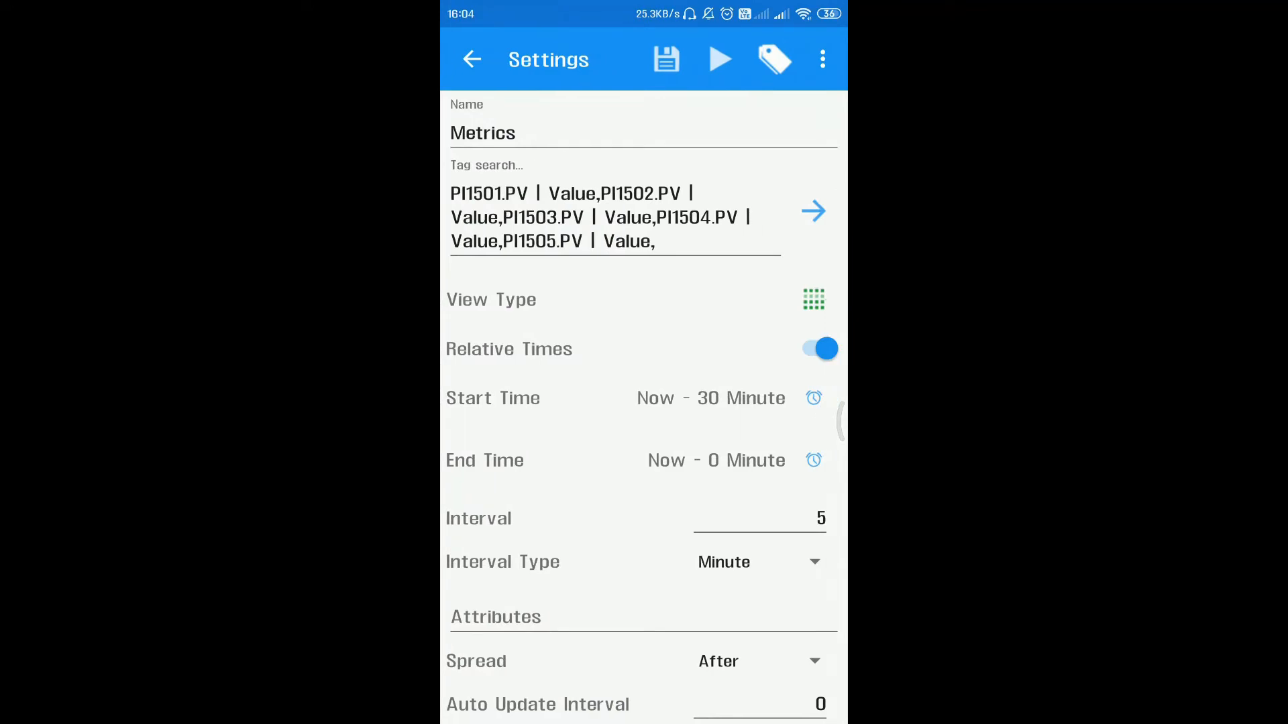
left_click(665, 59)
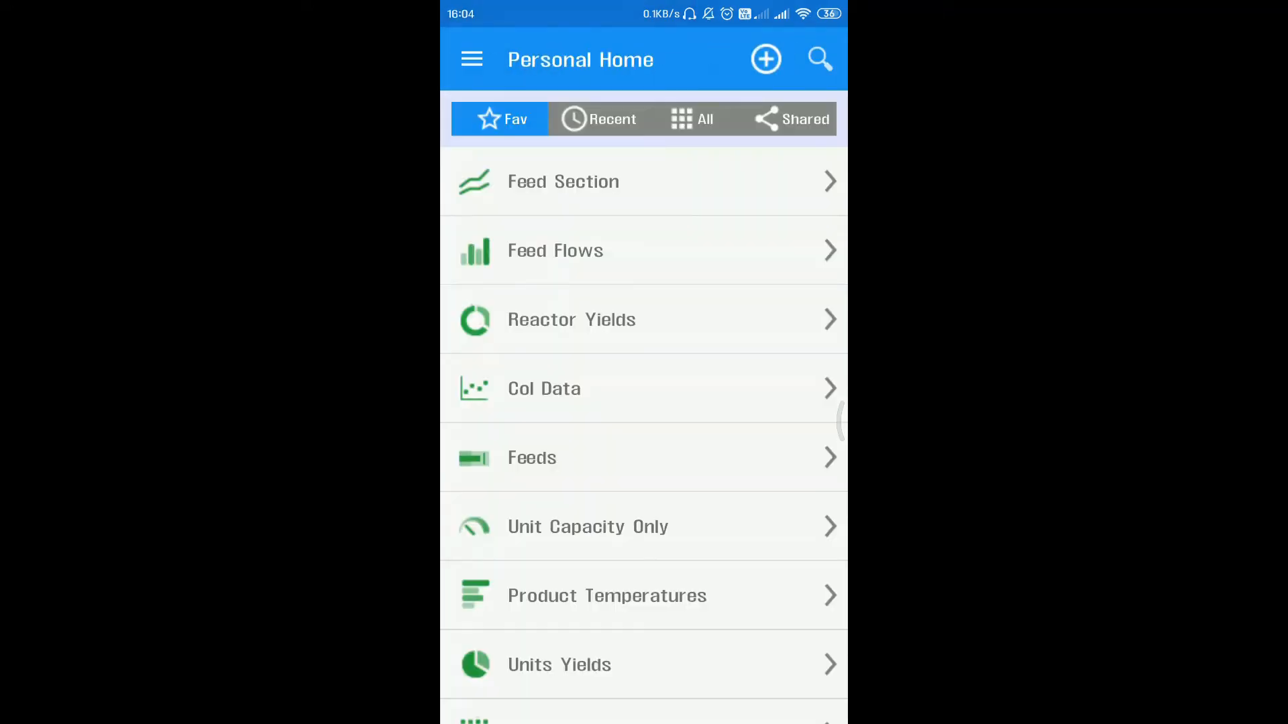
Browse OneView's Fav, All and Shared dashboard tabs and scroll the favourites list
left_click(471, 59)
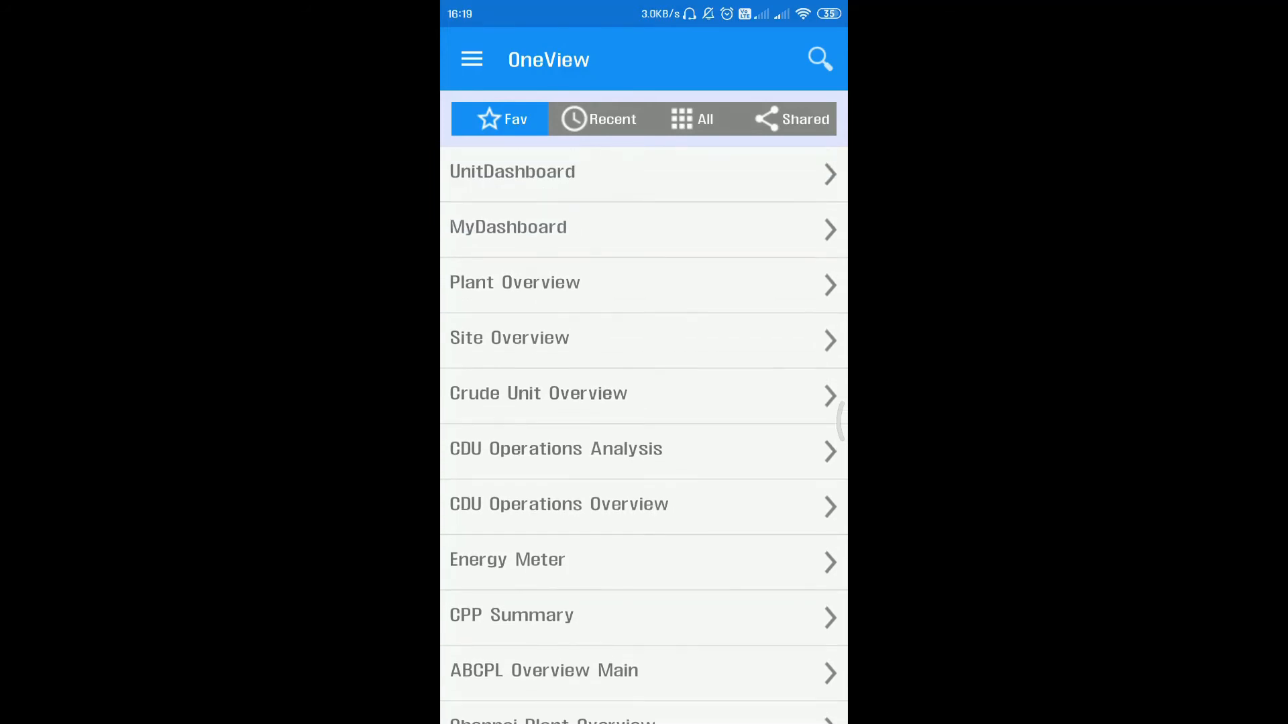
left_click(692, 118)
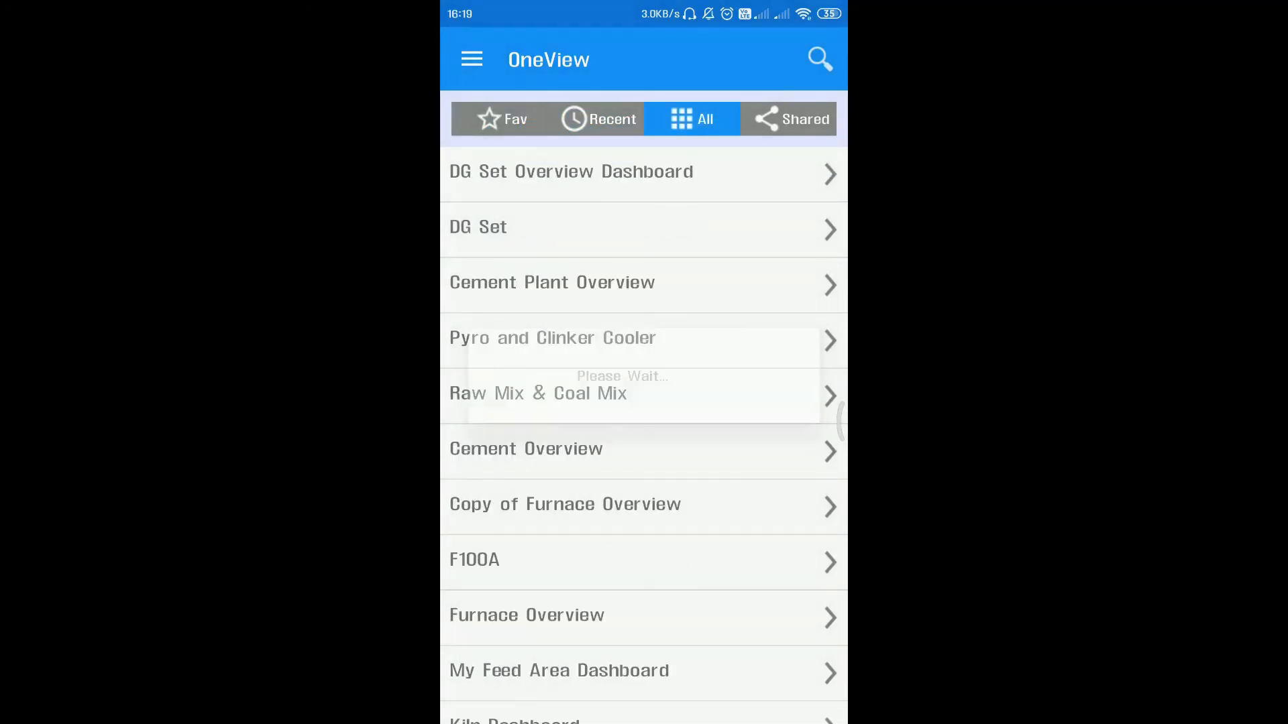
left_click(800, 118)
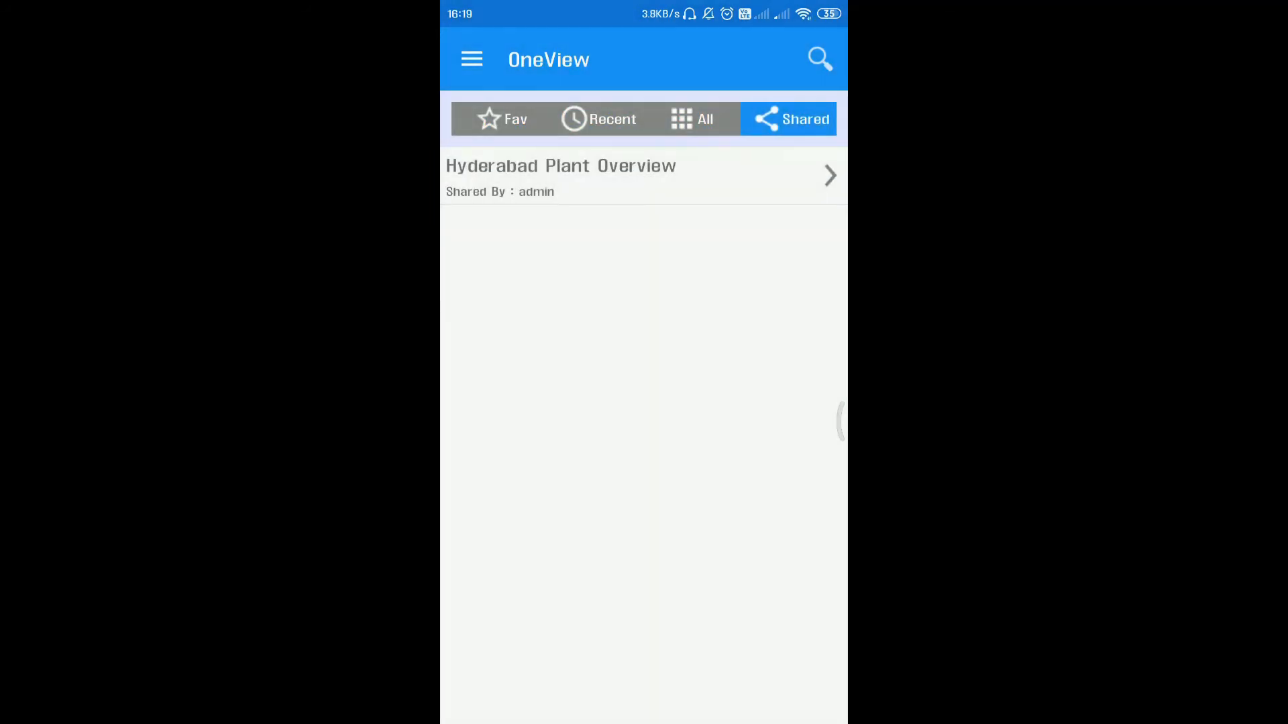
left_click(499, 118)
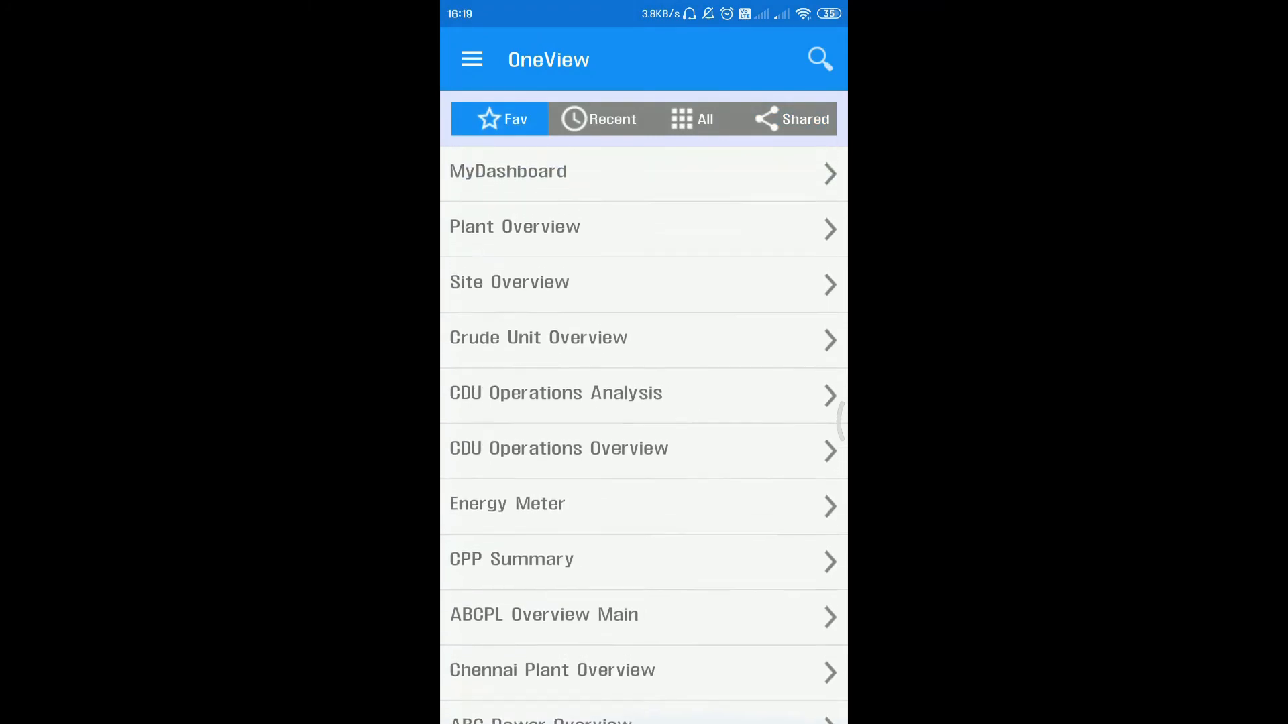
scroll("down", 3)
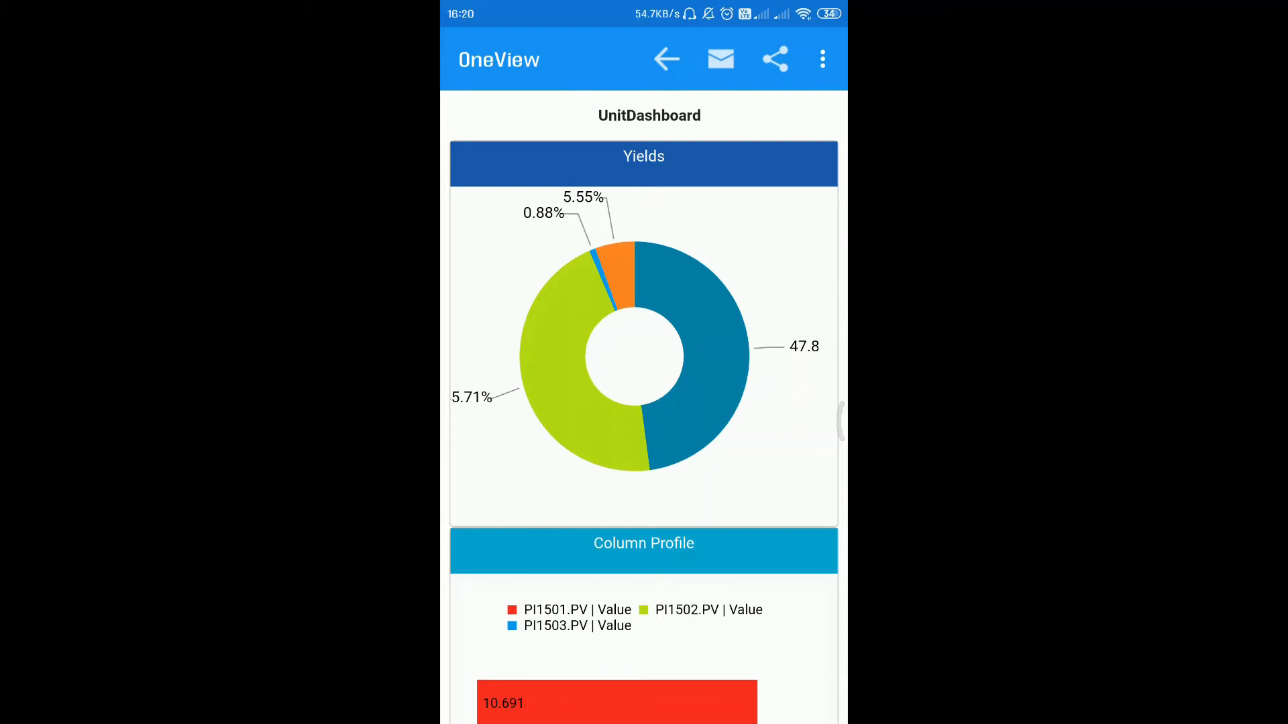
Use UnitDashboard's overflow menu to choose an option from pdf / Add personal
left_click(822, 59)
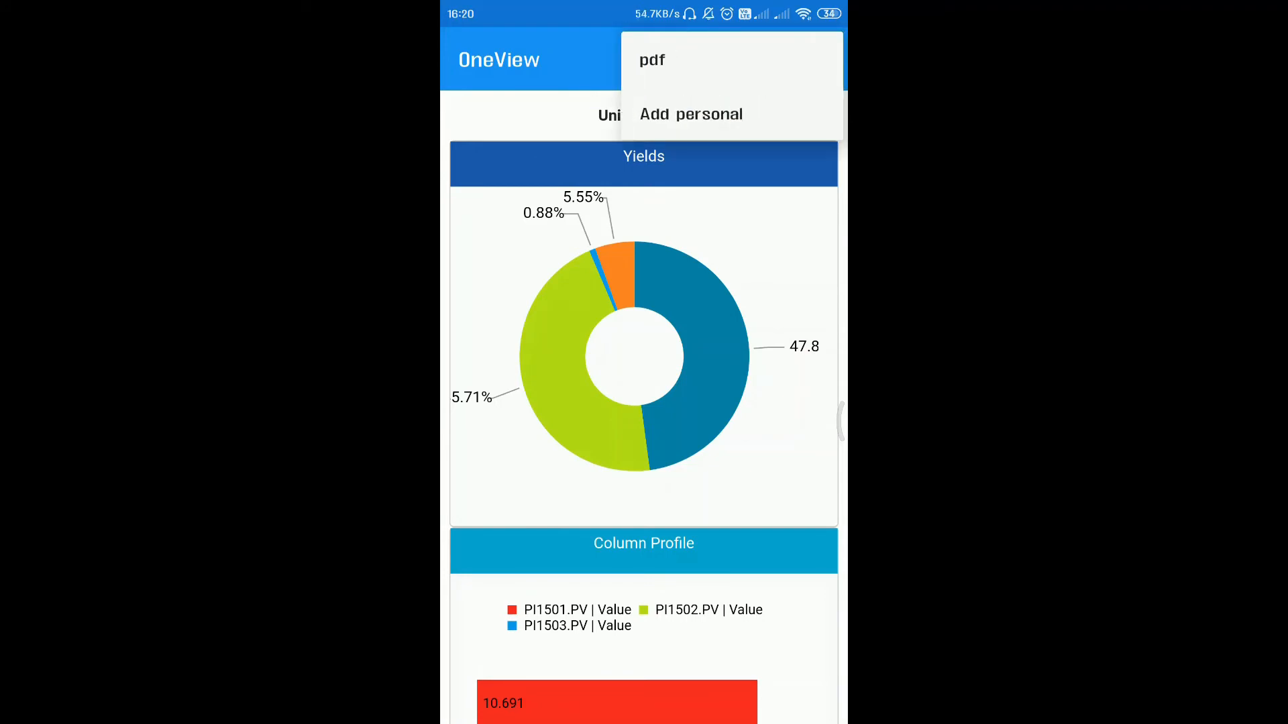
left_click(691, 114)
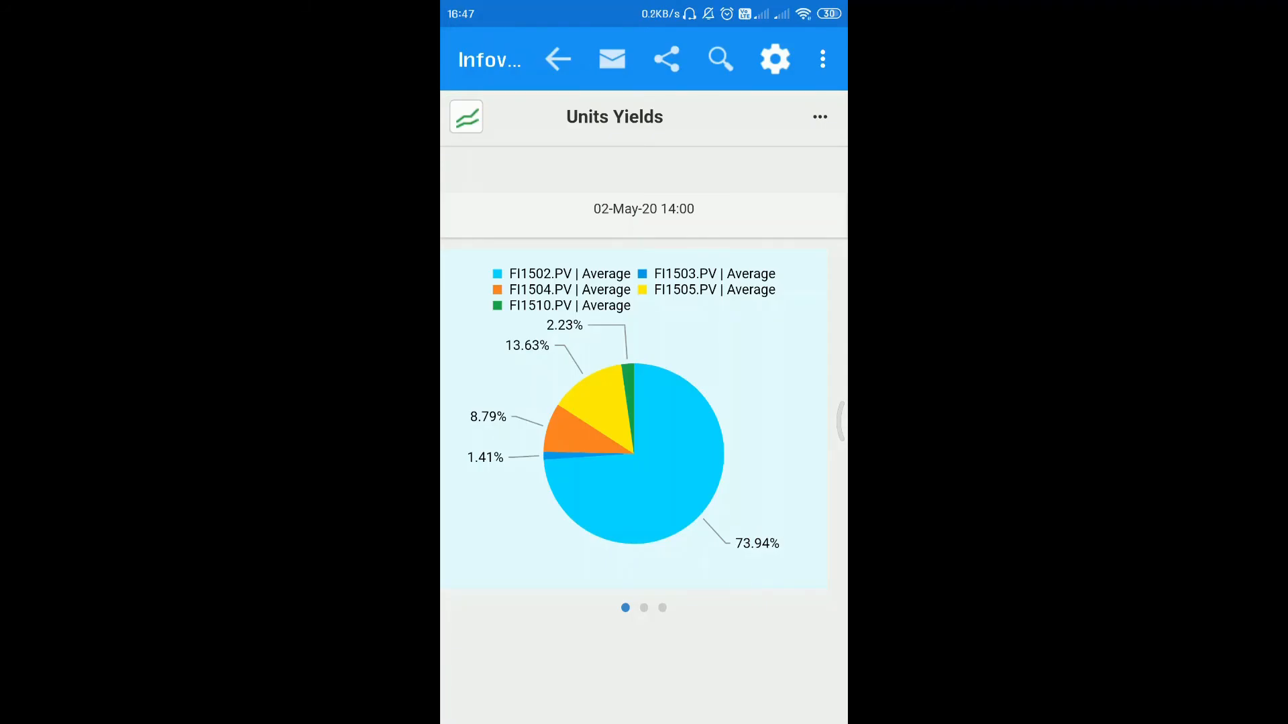
Email the Units Yields analysis to the user found by searching 'raj'
left_click(612, 59)
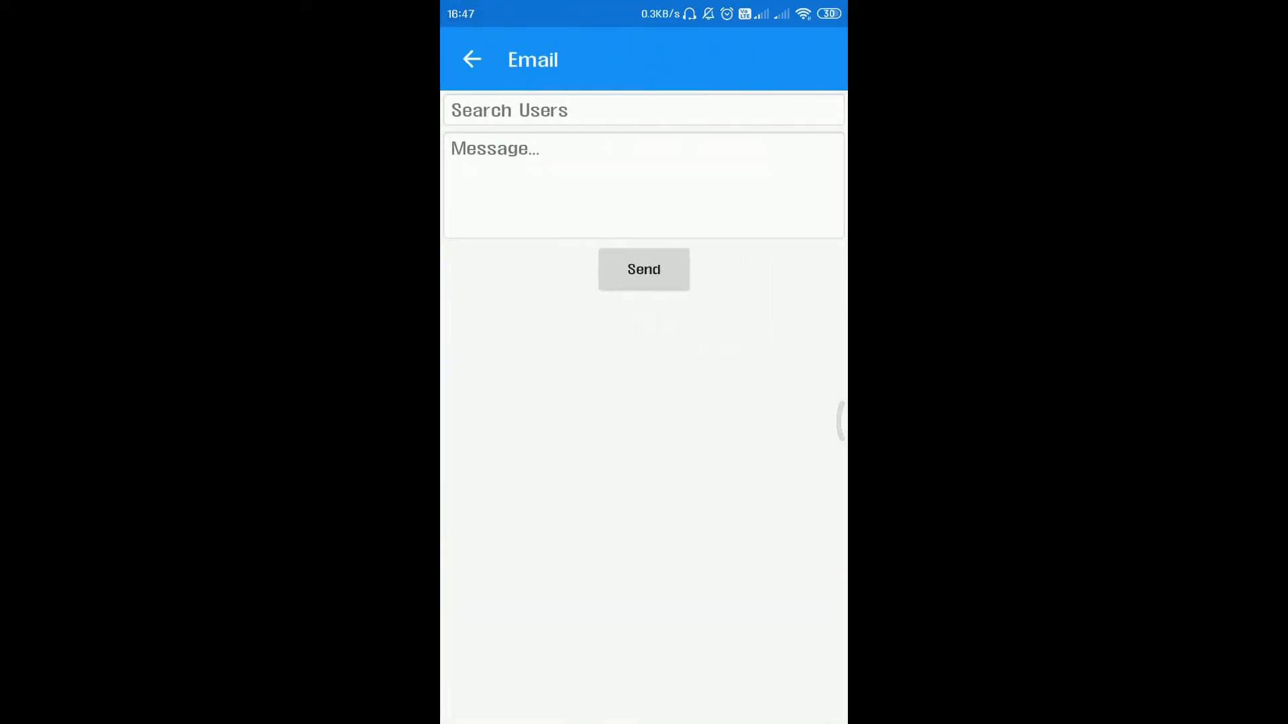
type("raj")
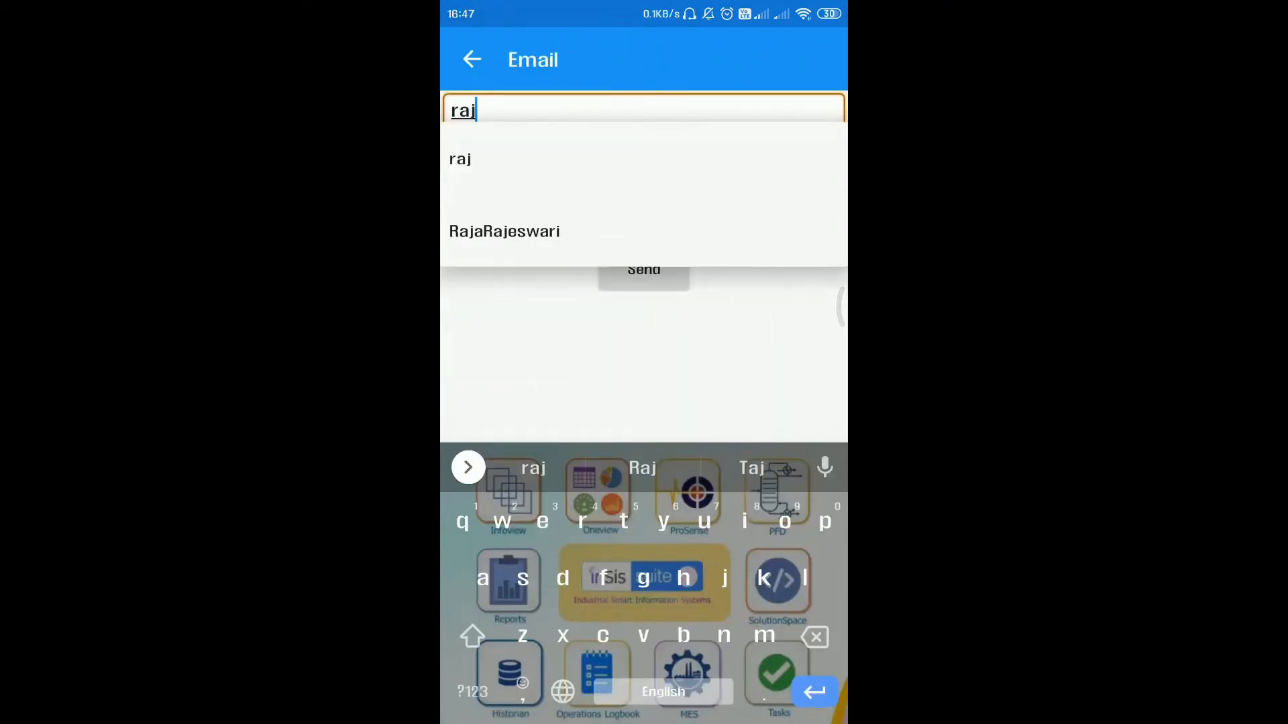
left_click(505, 230)
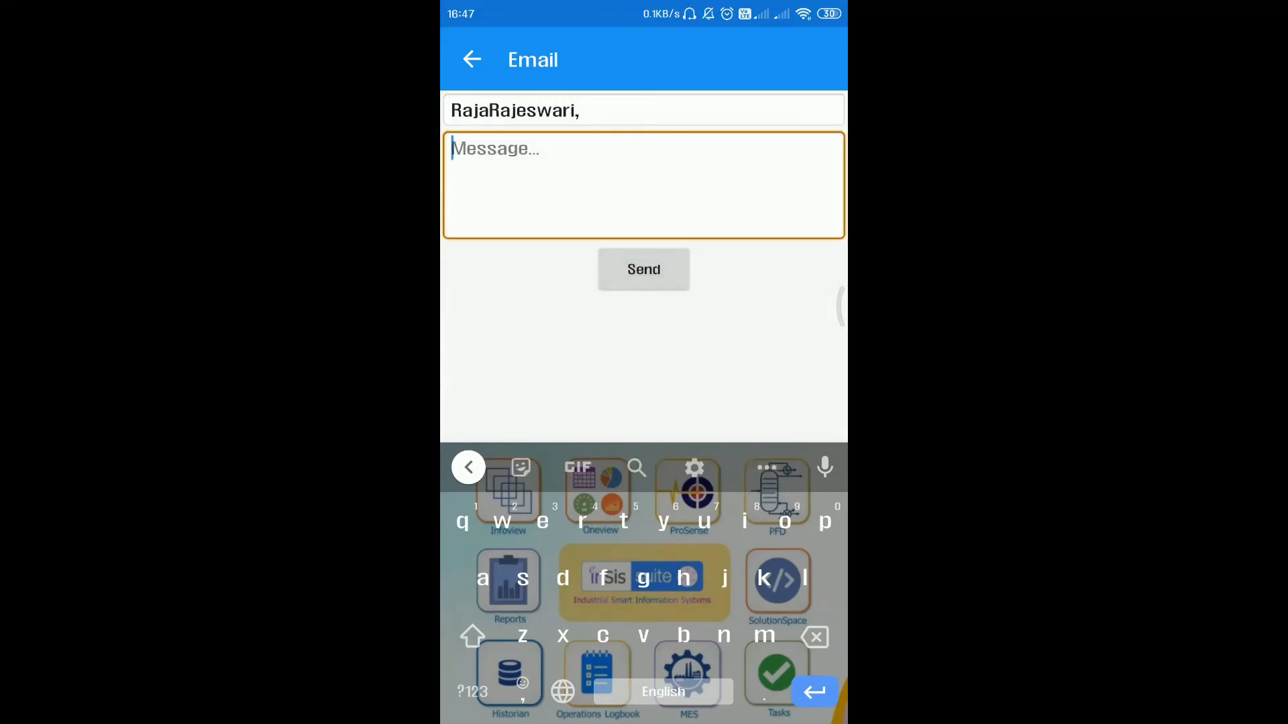
left_click(643, 268)
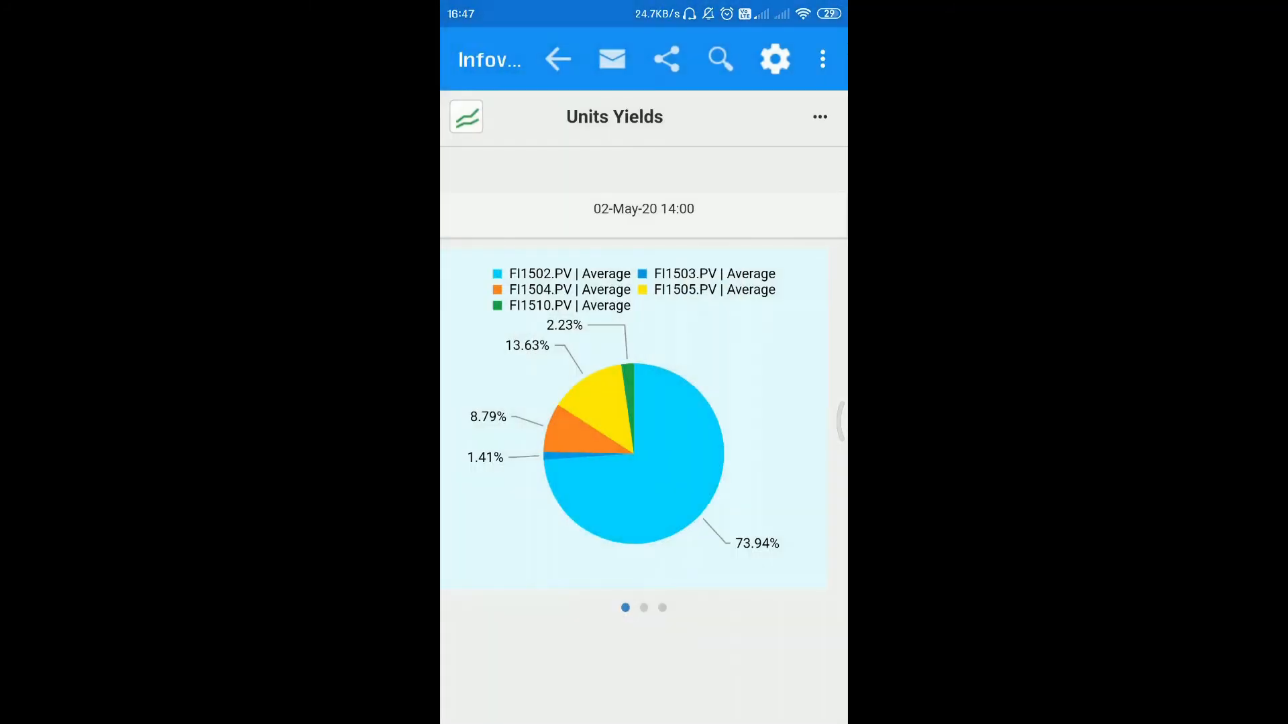
Share Units Yields with a searched user, granting Can Edit and Send Email
left_click(666, 59)
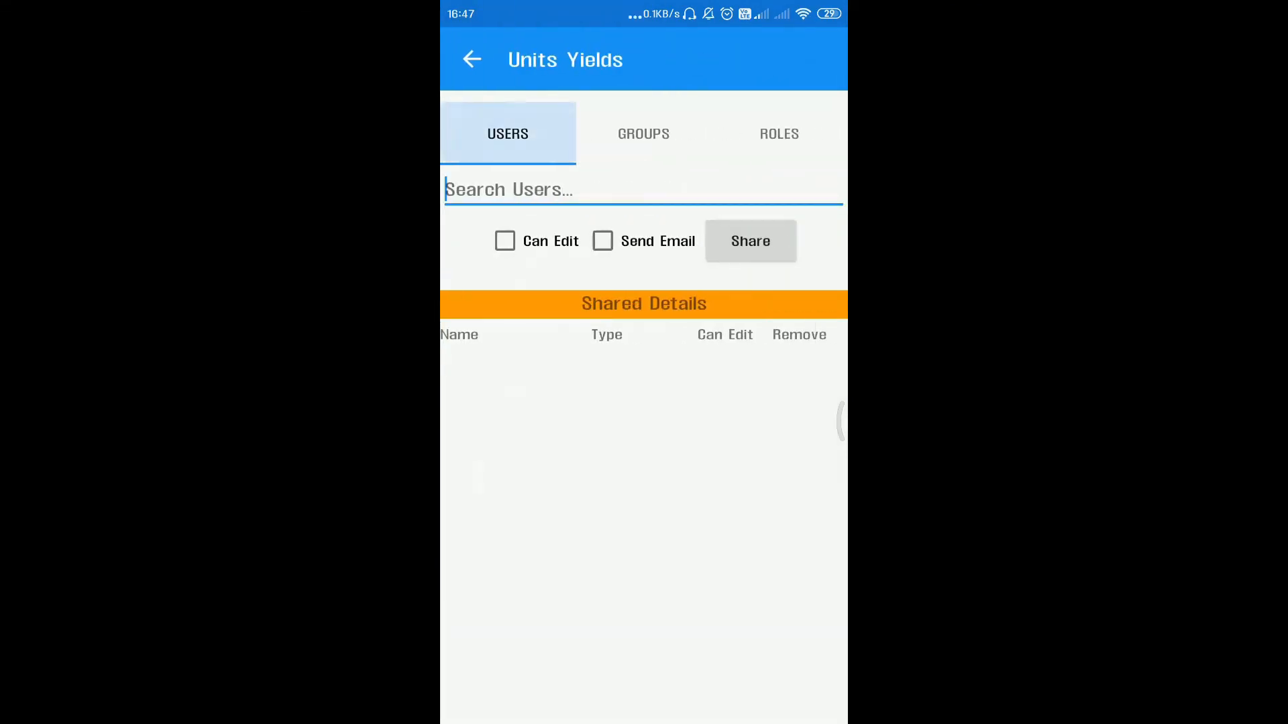
left_click(778, 133)
type("RajaRajeswari,")
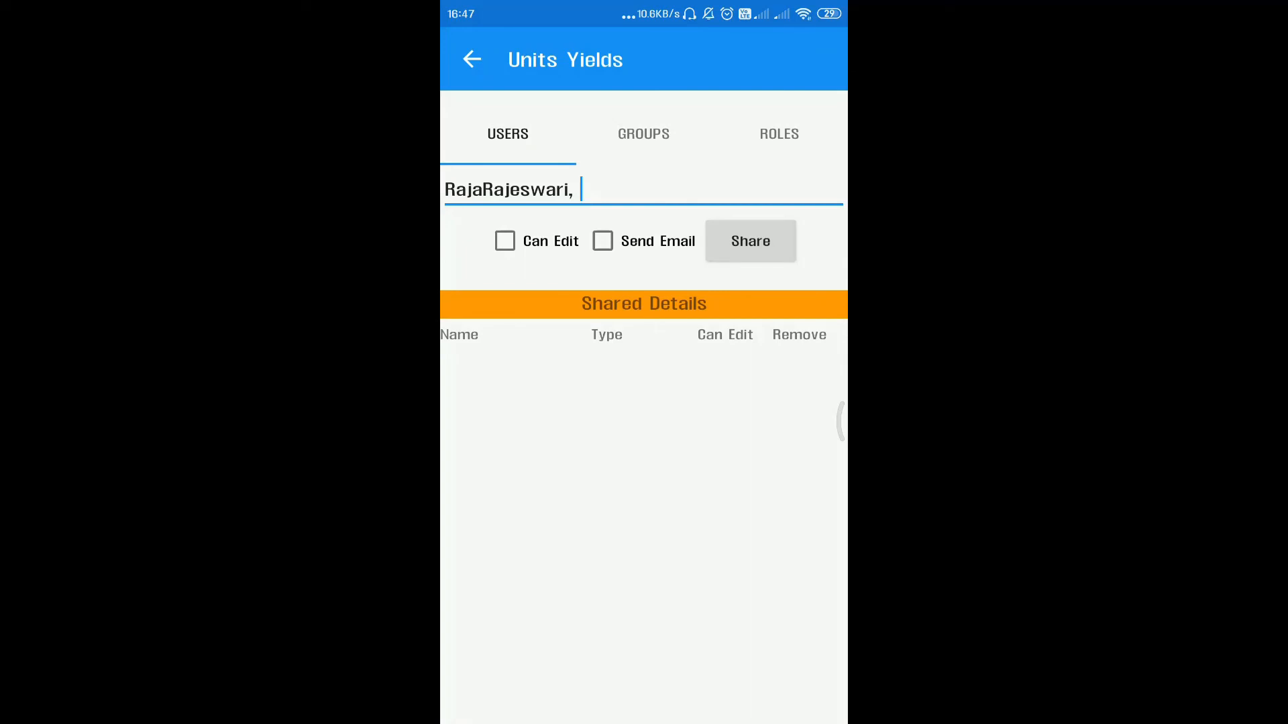
left_click(505, 241)
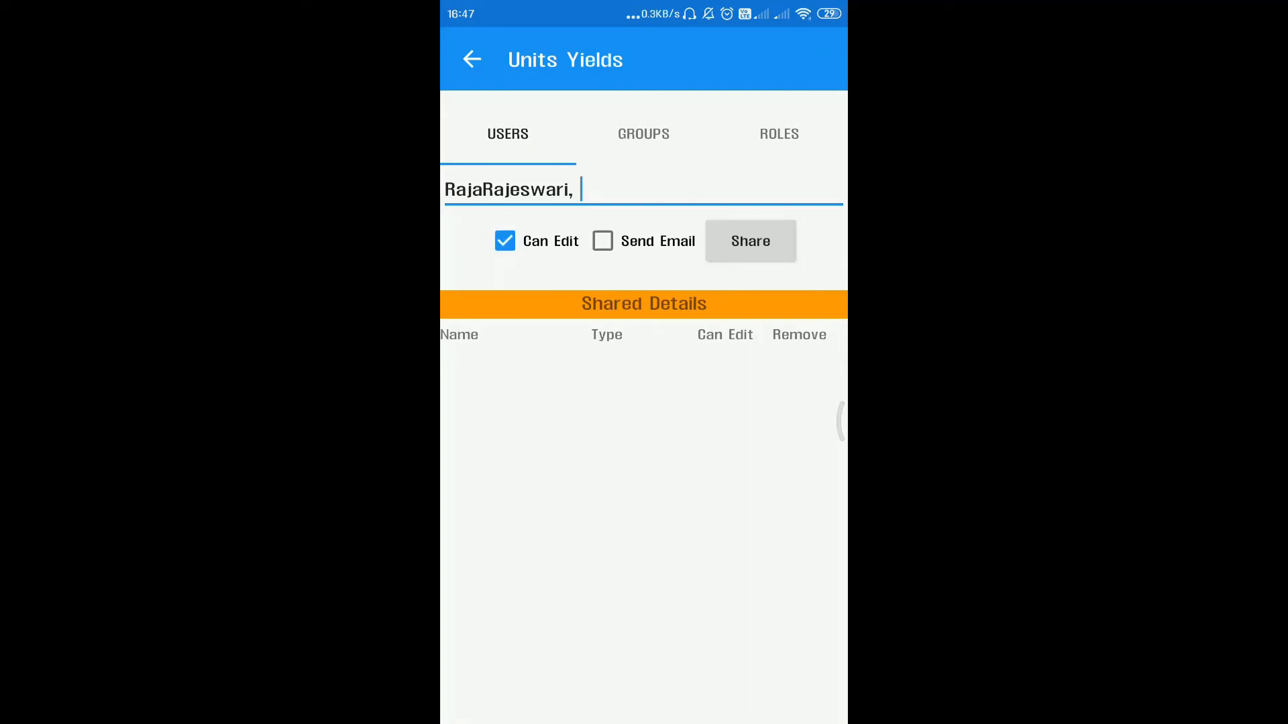
left_click(602, 241)
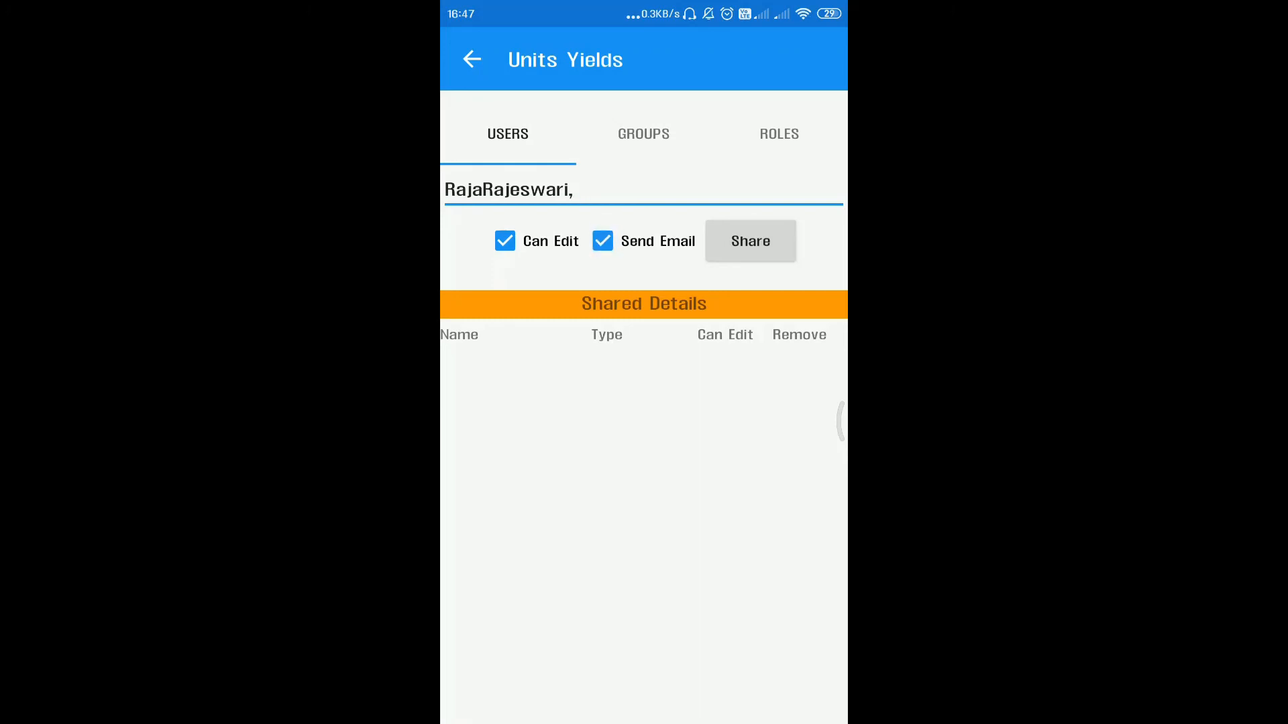
left_click(470, 59)
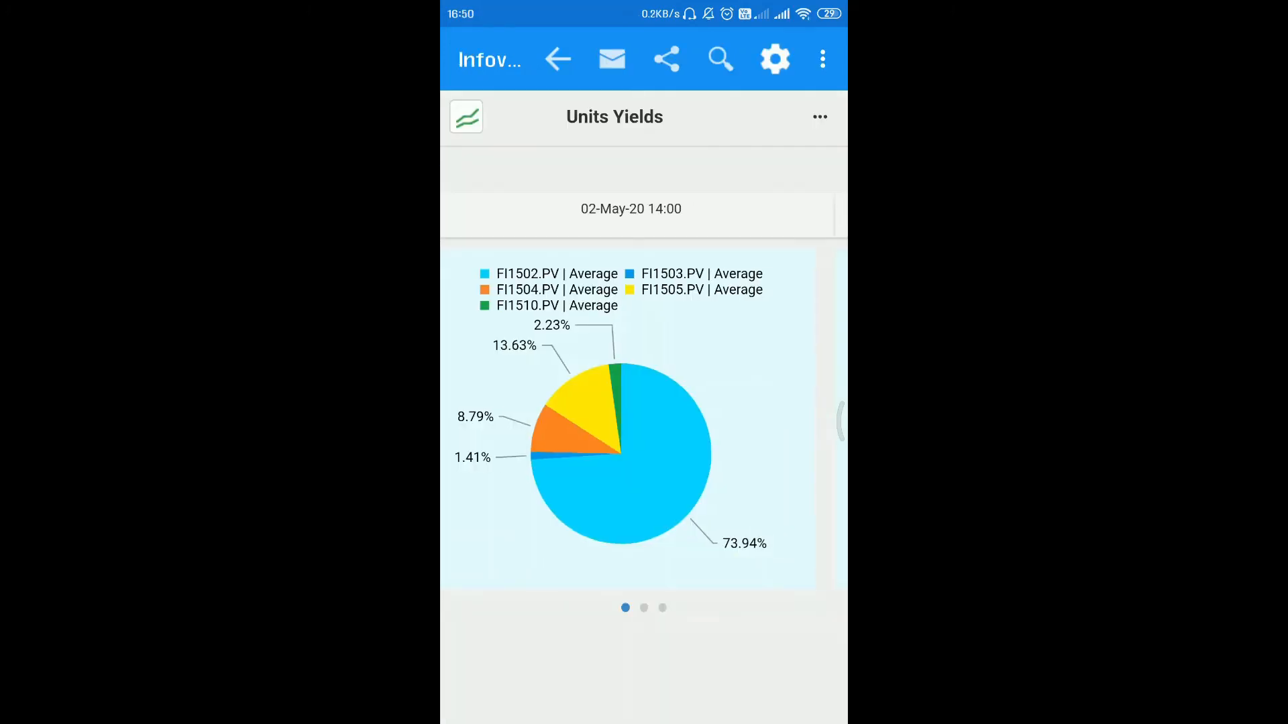
Choose pdf from the Units Yields overflow menu, then show the navigation drawer
left_click(821, 57)
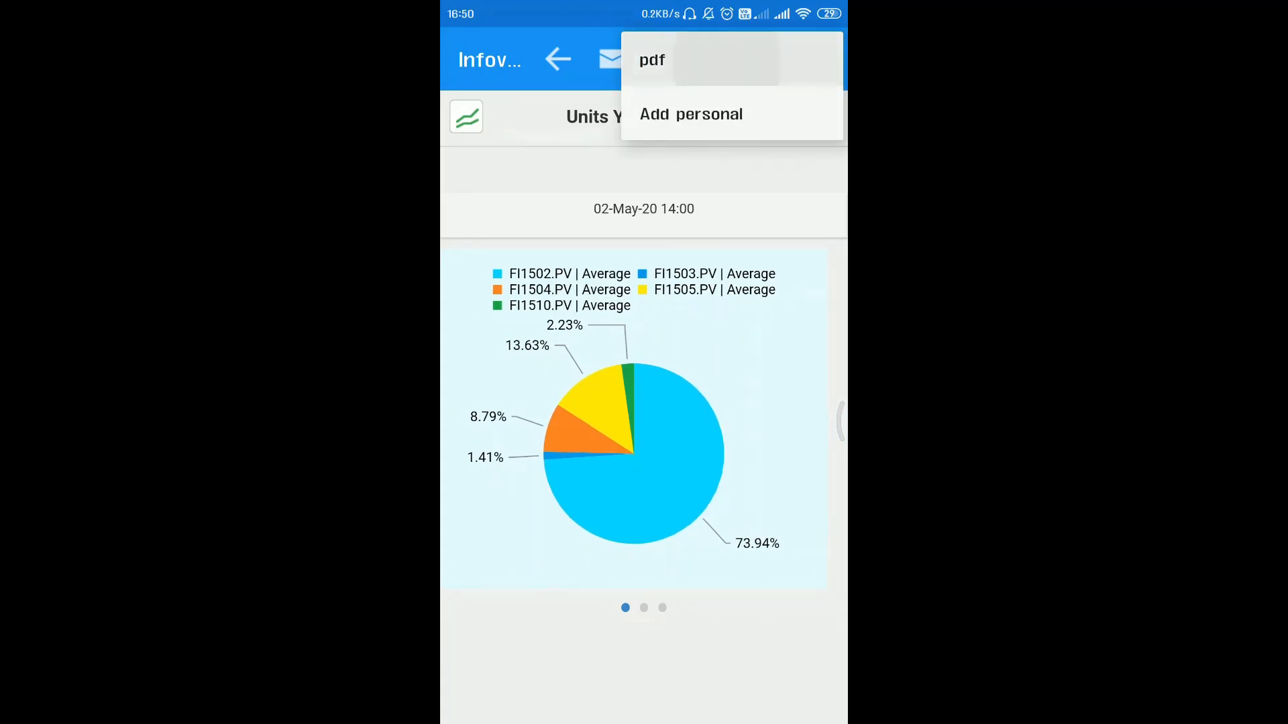
left_click(653, 60)
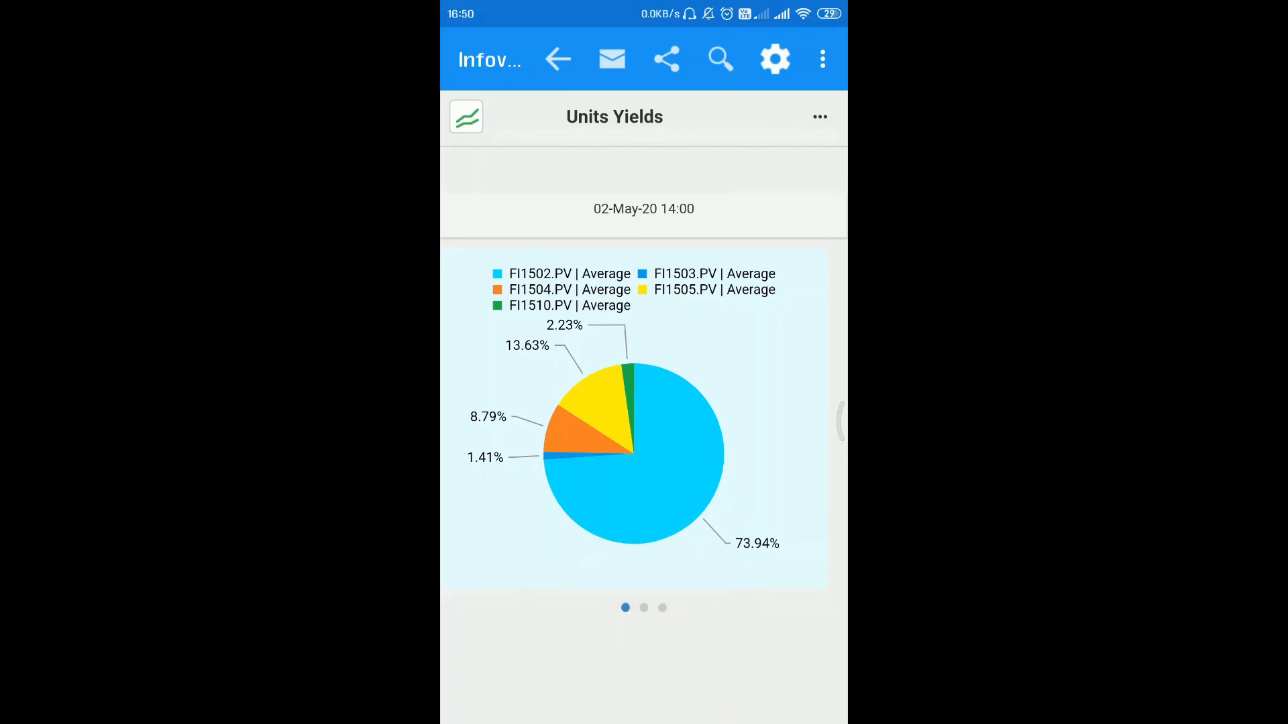
left_click(557, 59)
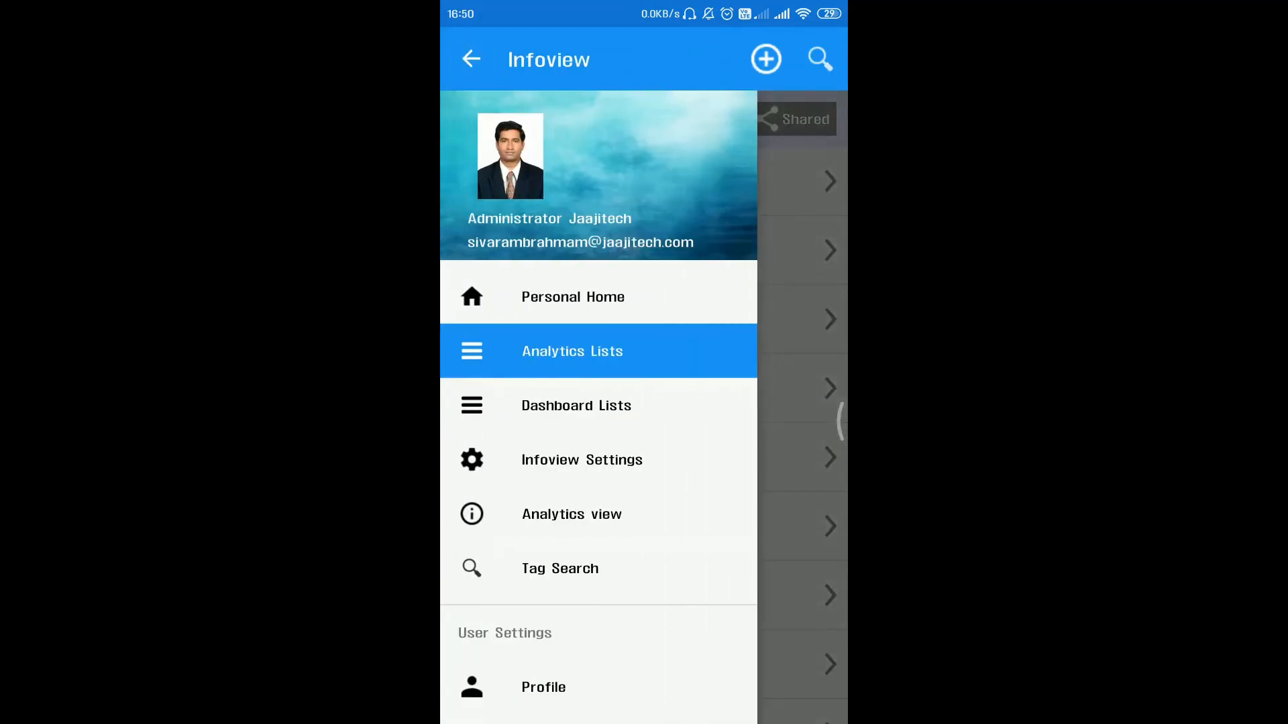